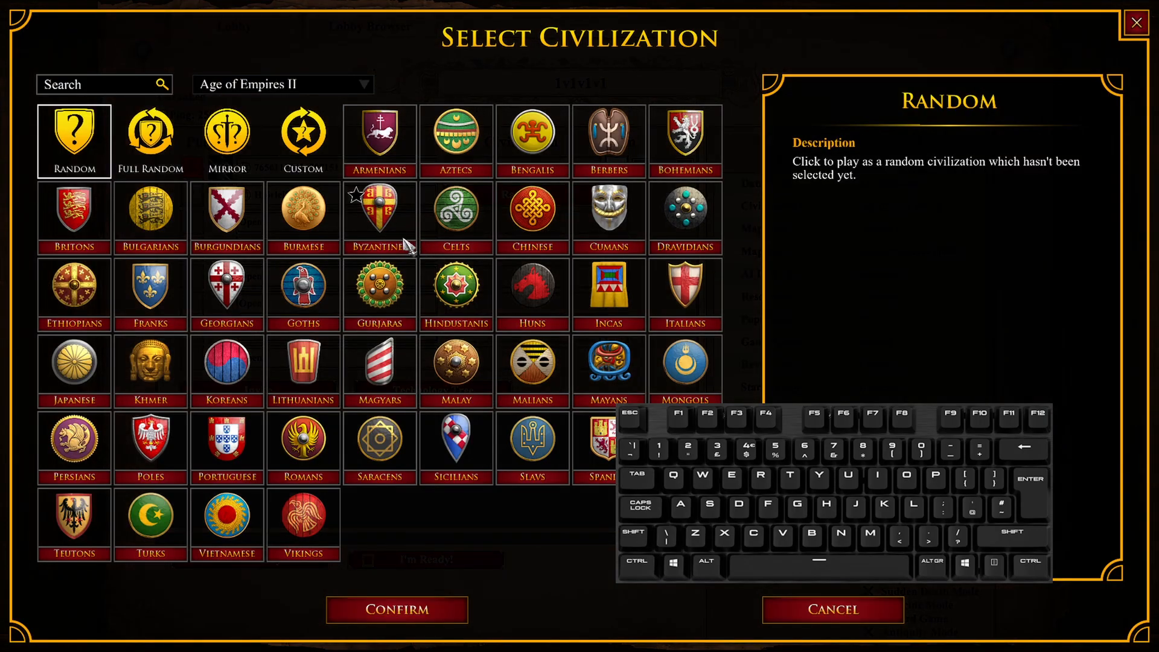
# Review the draw log and draw through all 45 civs until a new round starts with Chinese
pyautogui.click(397, 611)
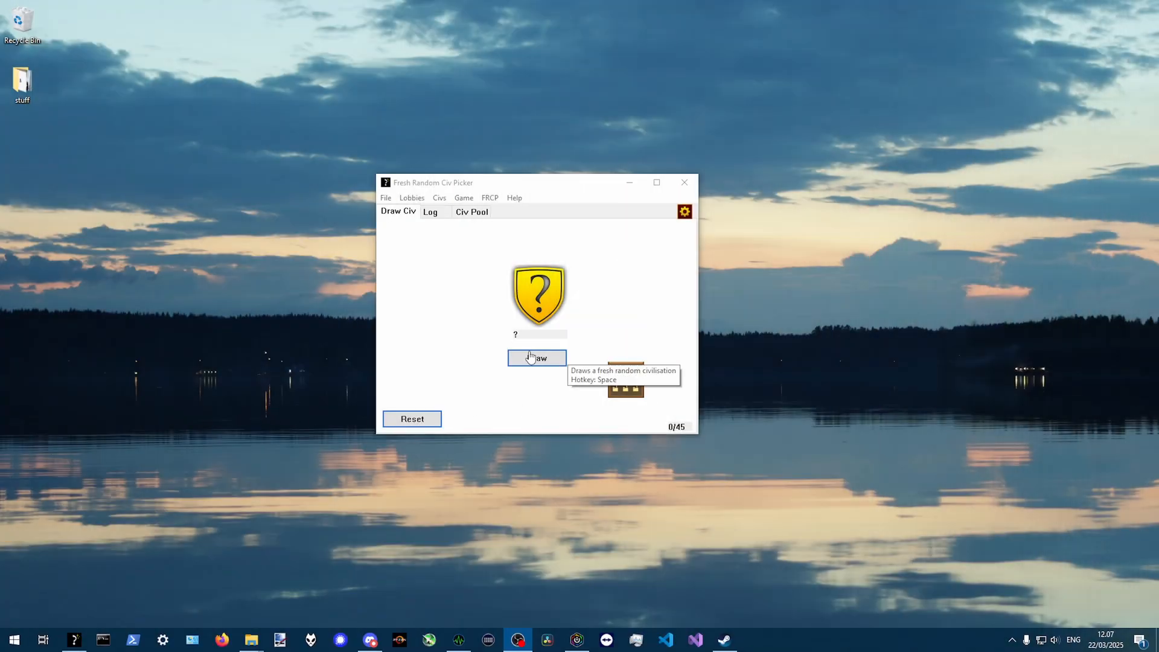
pyautogui.moveTo(570, 193)
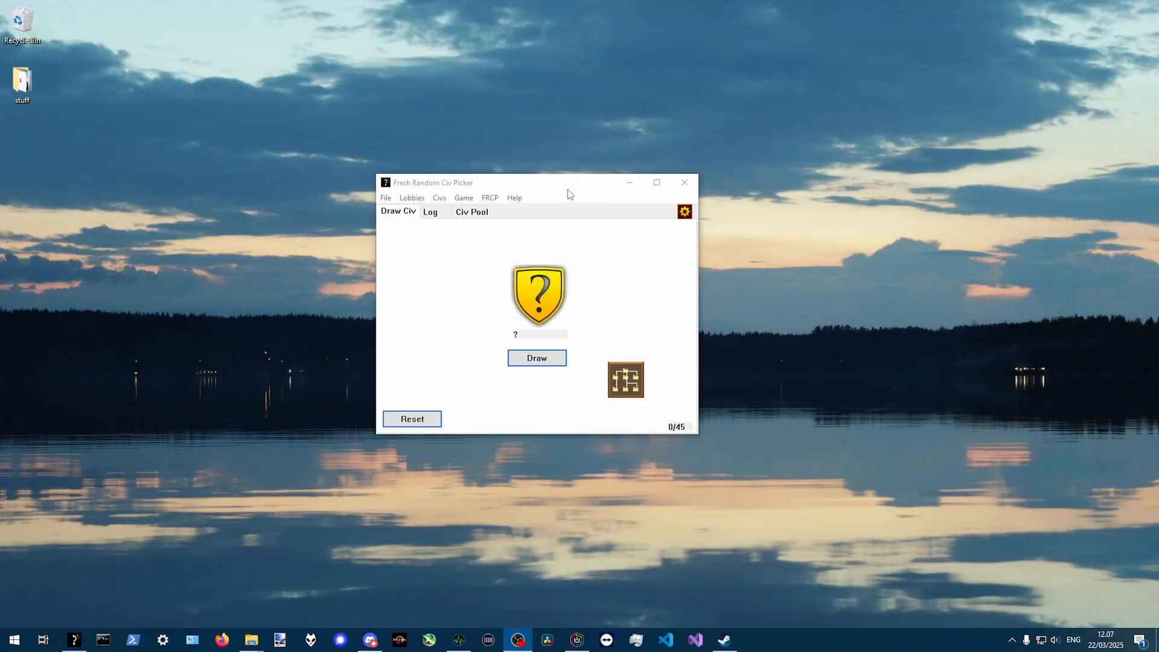
pyautogui.moveTo(456, 266)
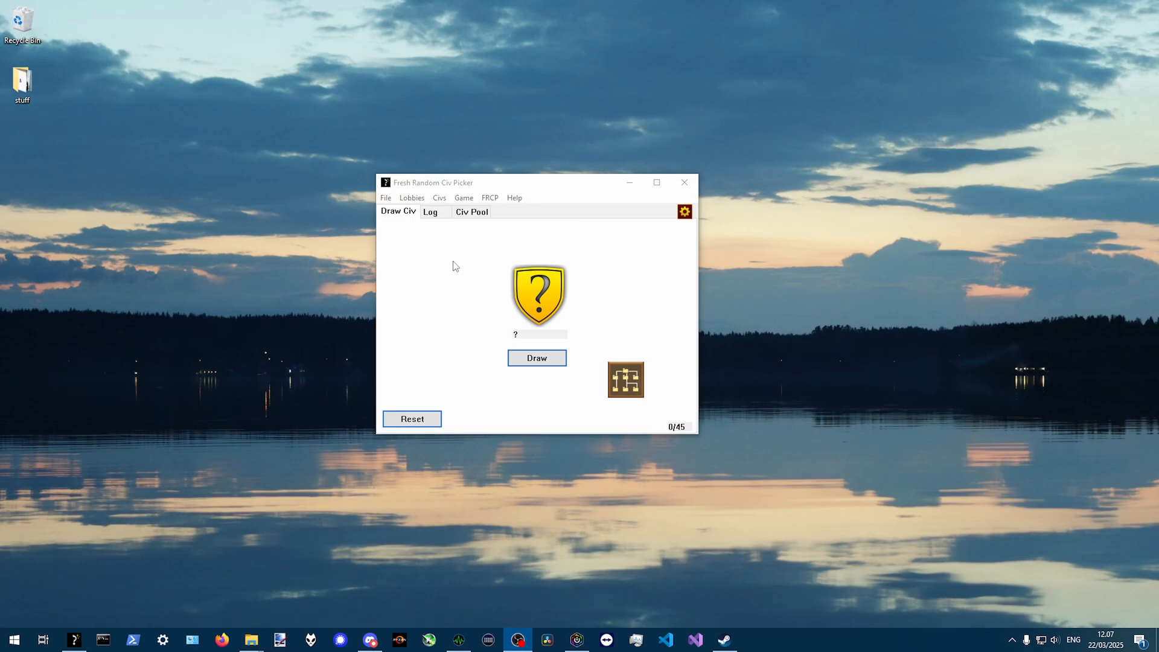
pyautogui.moveTo(500, 228)
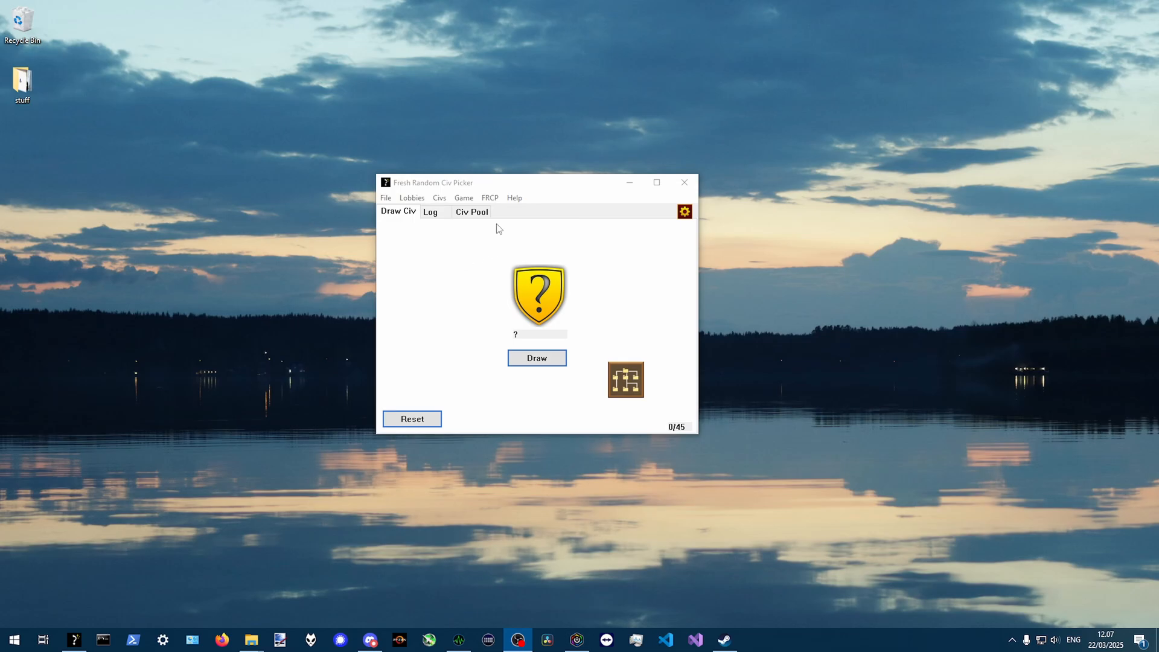
pyautogui.moveTo(431, 227)
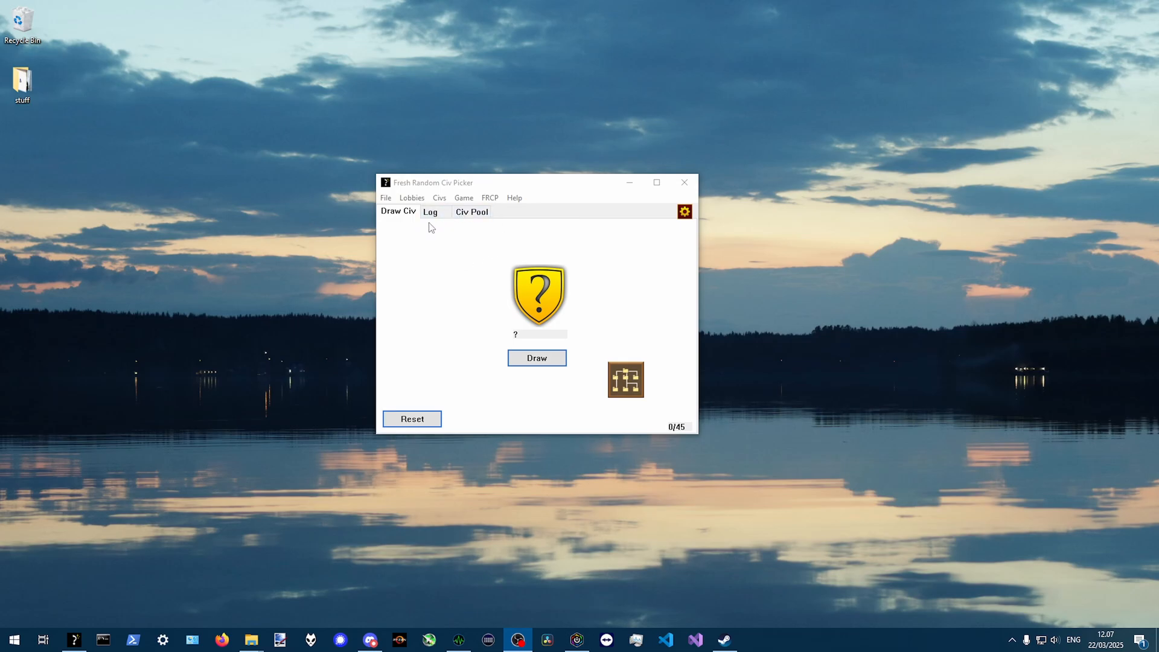
pyautogui.moveTo(441, 229)
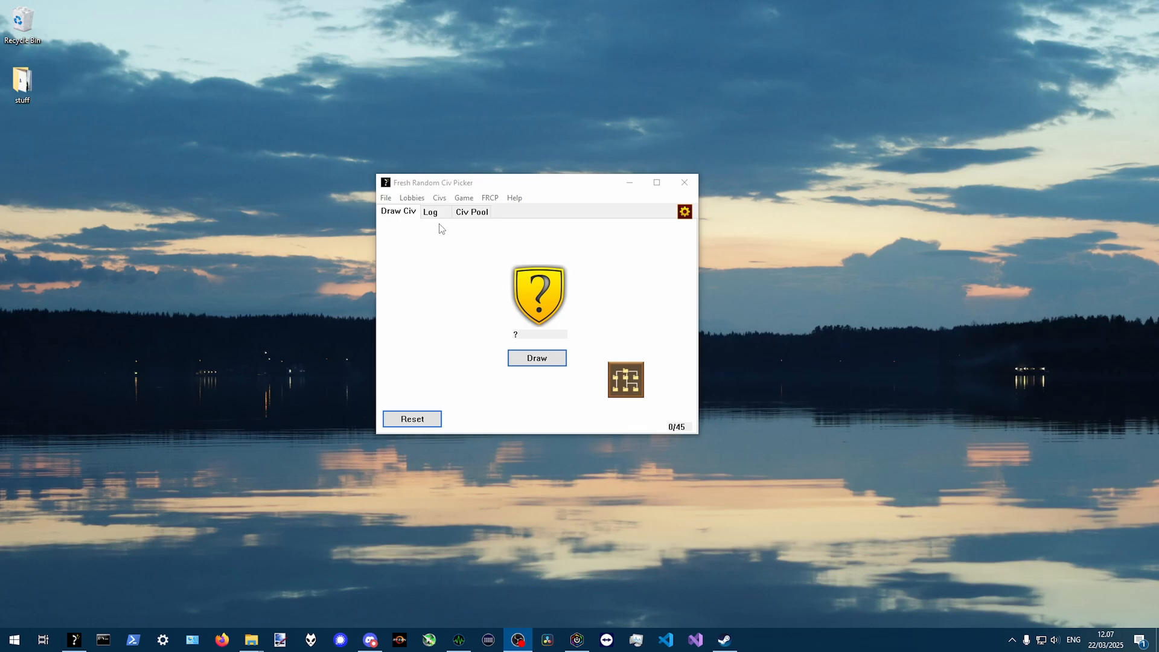
pyautogui.moveTo(445, 229)
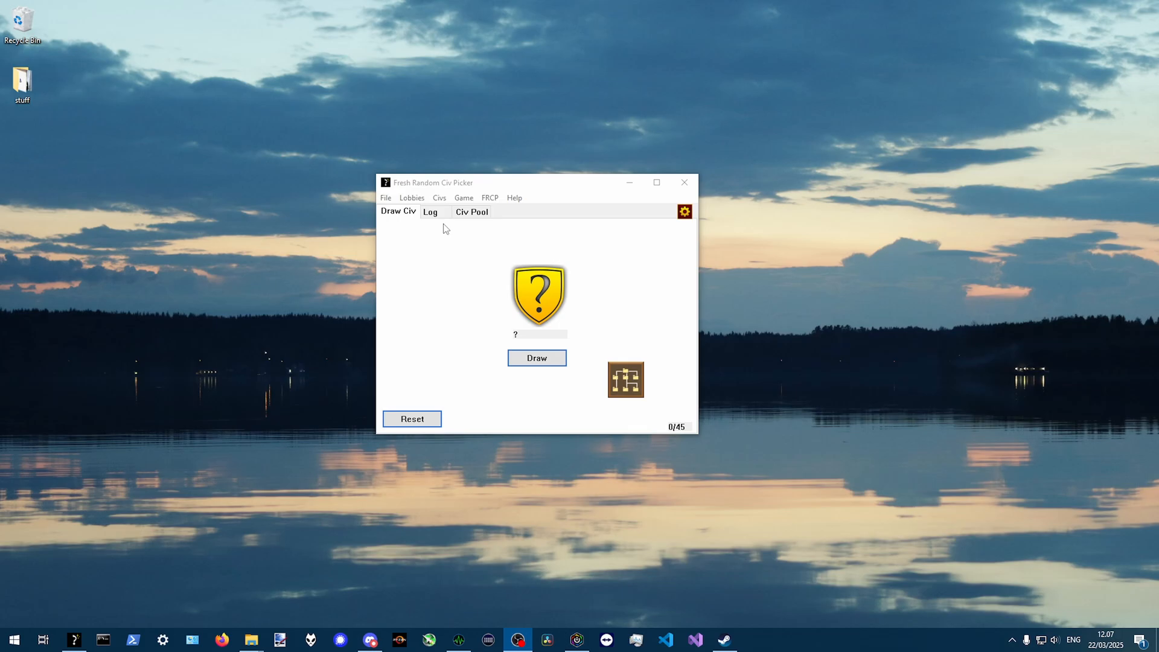
pyautogui.click(431, 212)
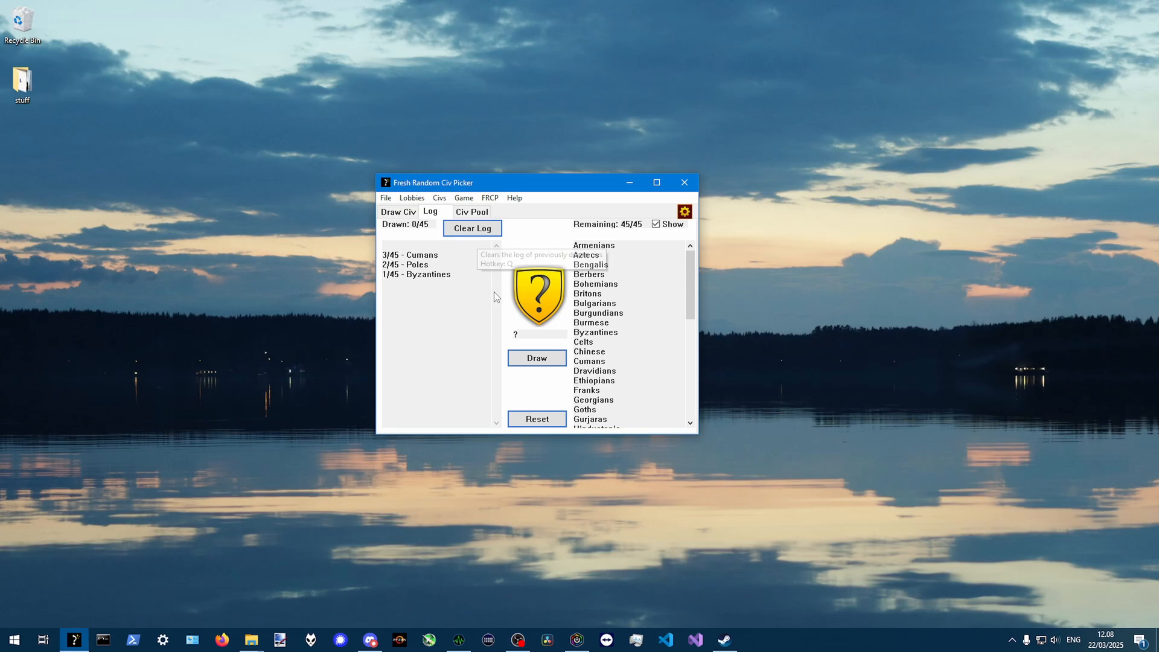
pyautogui.click(536, 358)
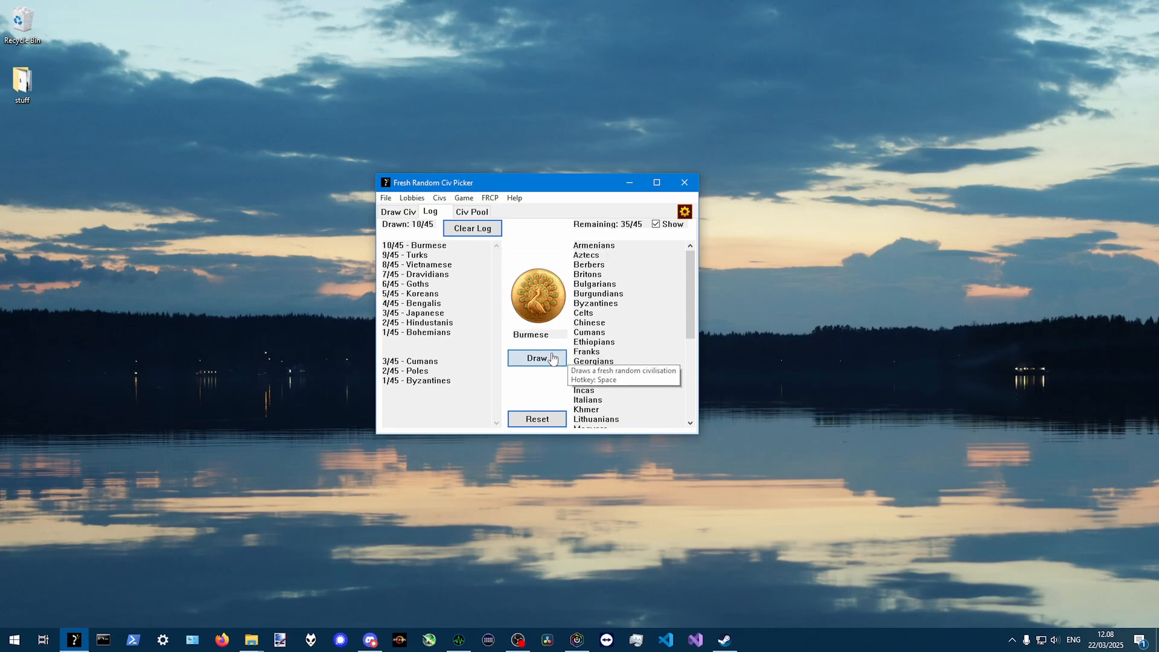
pyautogui.click(537, 358)
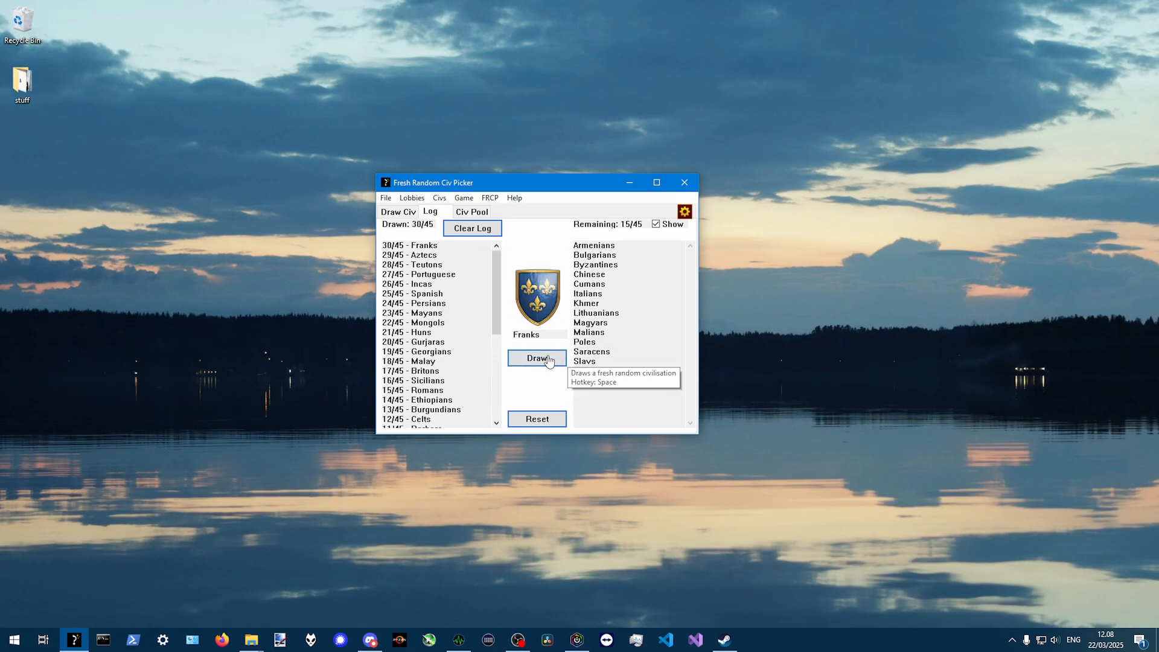
pyautogui.click(536, 358)
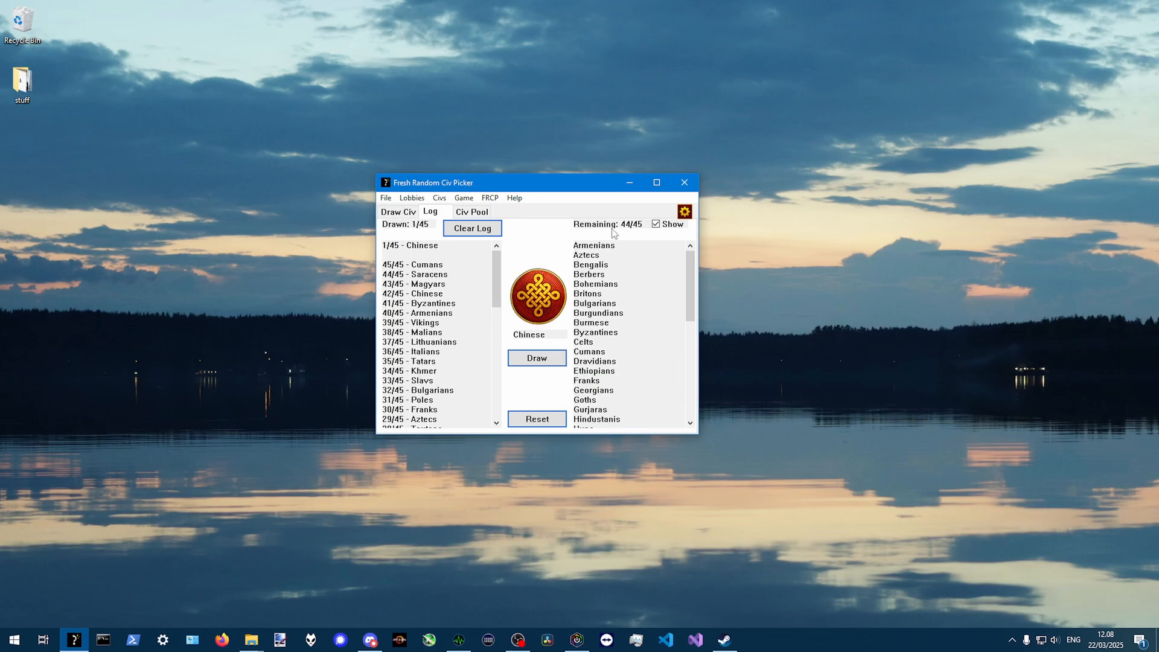
pyautogui.click(472, 211)
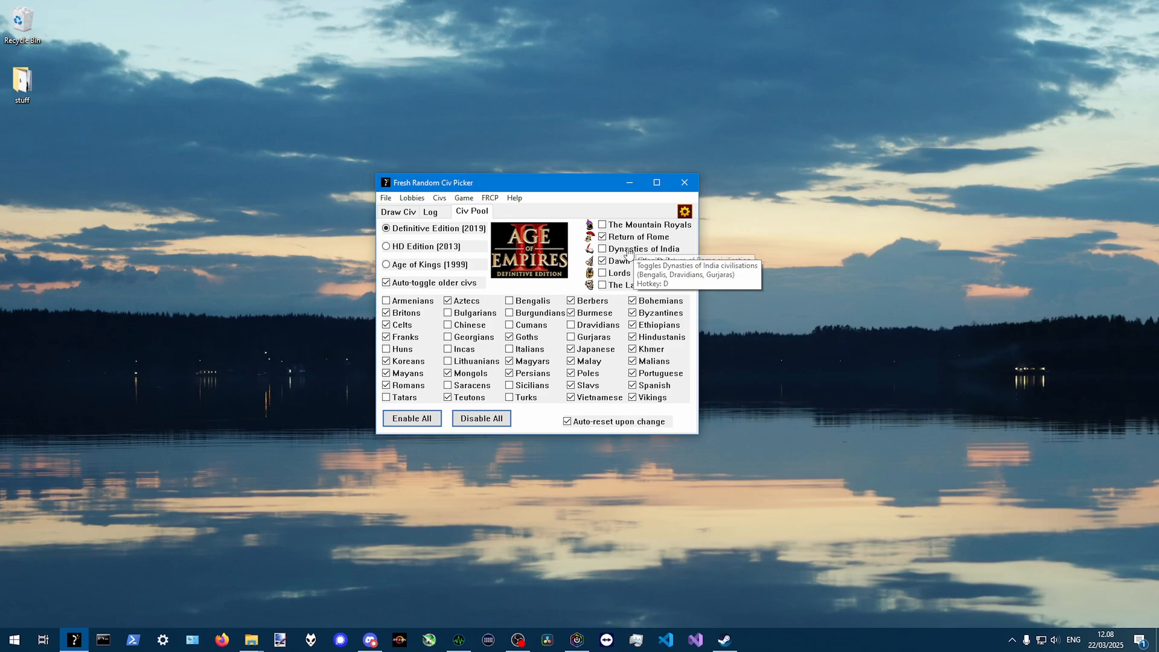
# Switch the civ pool to HD Edition, trying Age of Kings in between
pyautogui.click(385, 246)
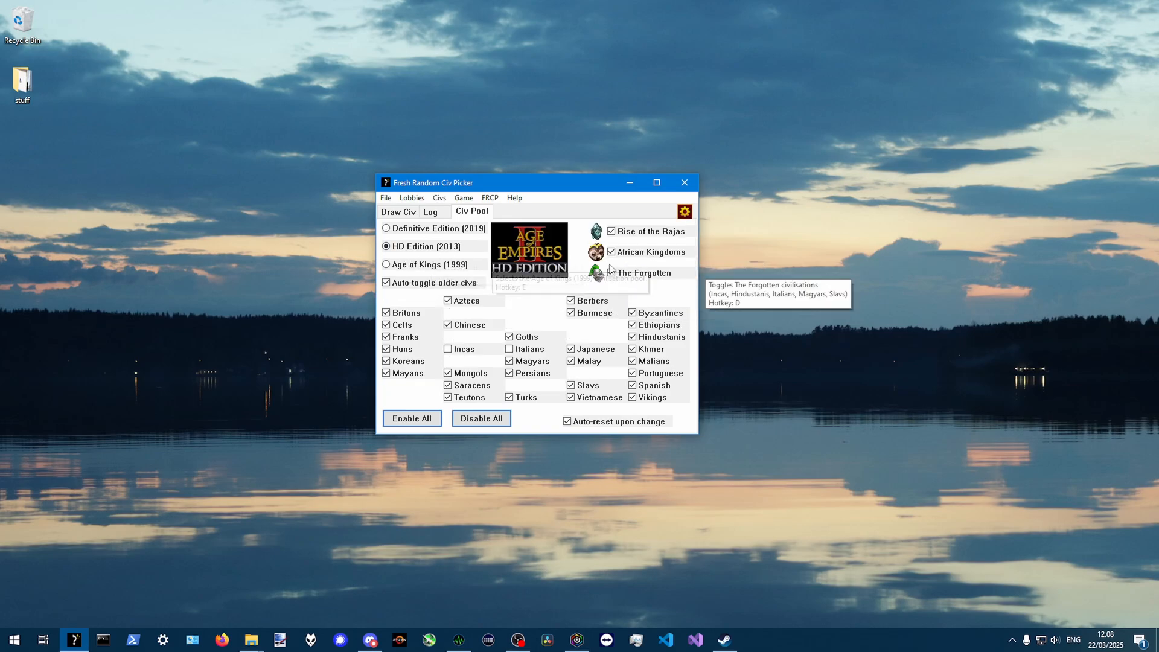
pyautogui.click(386, 265)
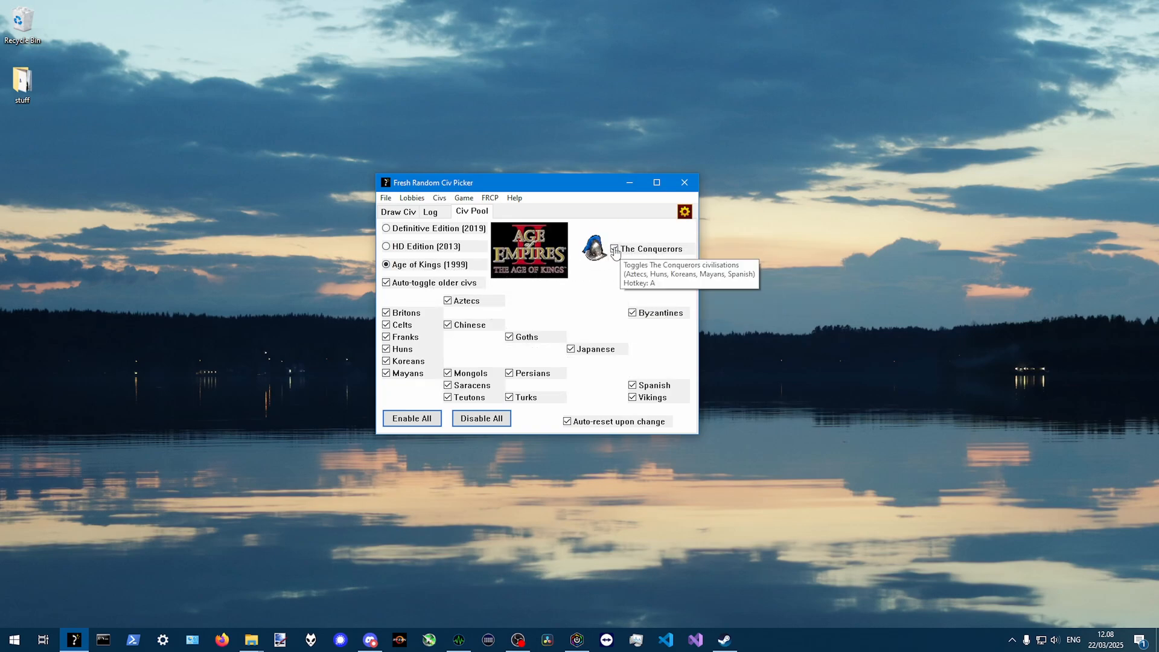
pyautogui.click(385, 245)
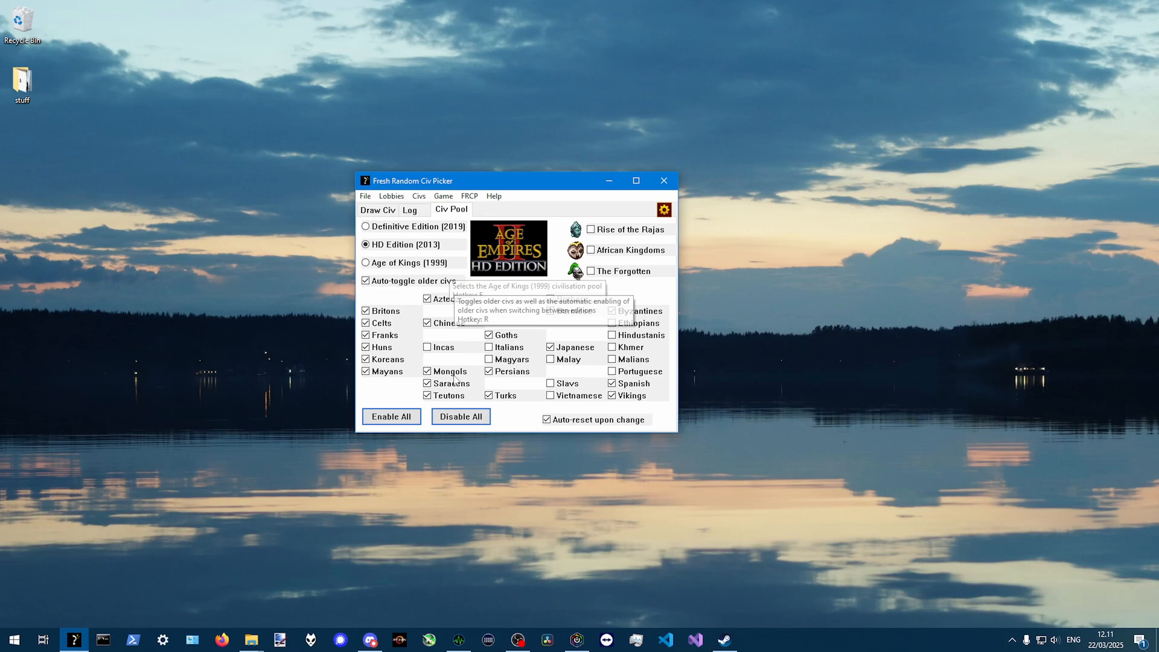
# Save the HD Edition civ pool as a preset
pyautogui.click(364, 196)
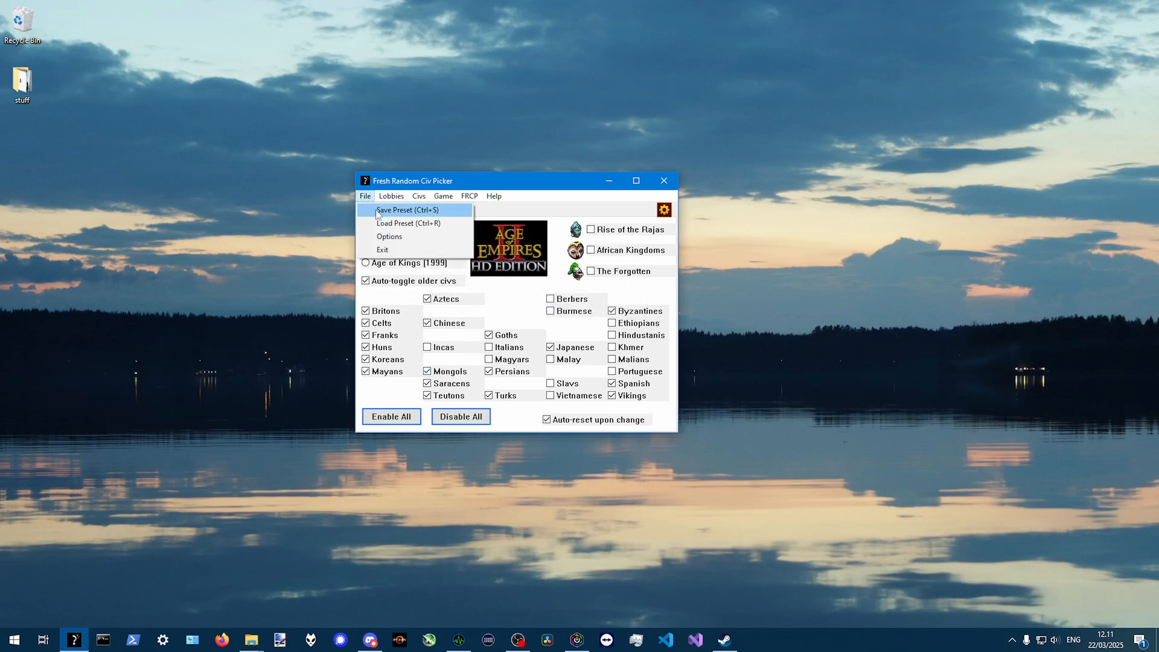
pyautogui.click(396, 209)
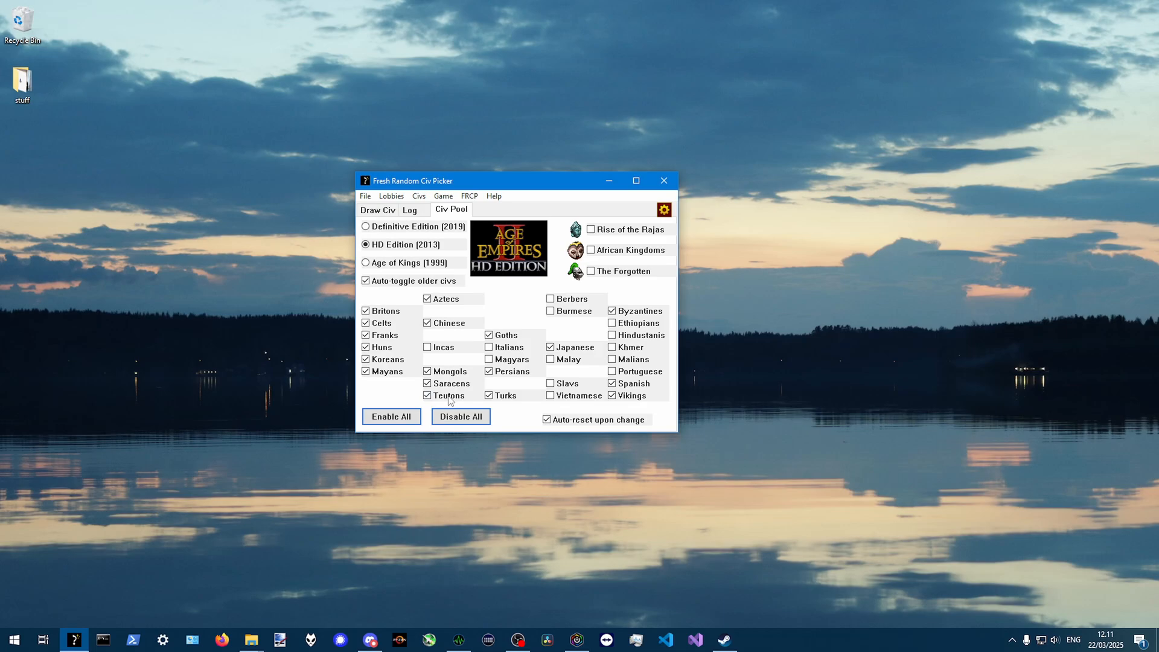
pyautogui.click(365, 226)
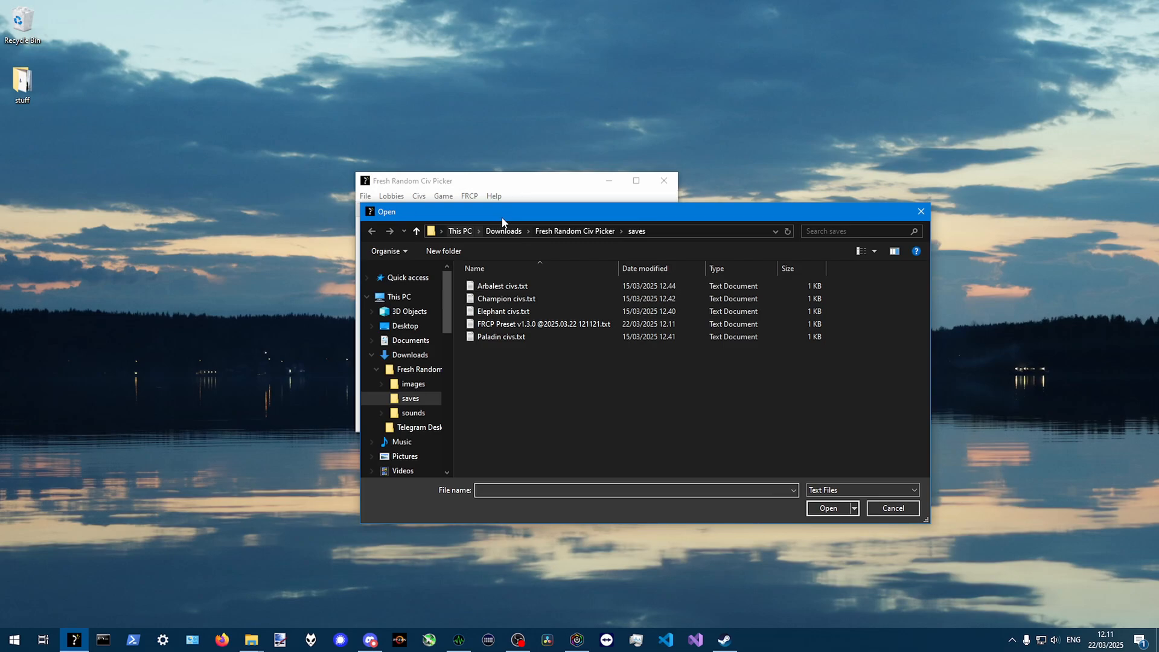
# Cancel the file picker, select the Definitive Edition (2019) pool, and load a saved preset
pyautogui.click(893, 509)
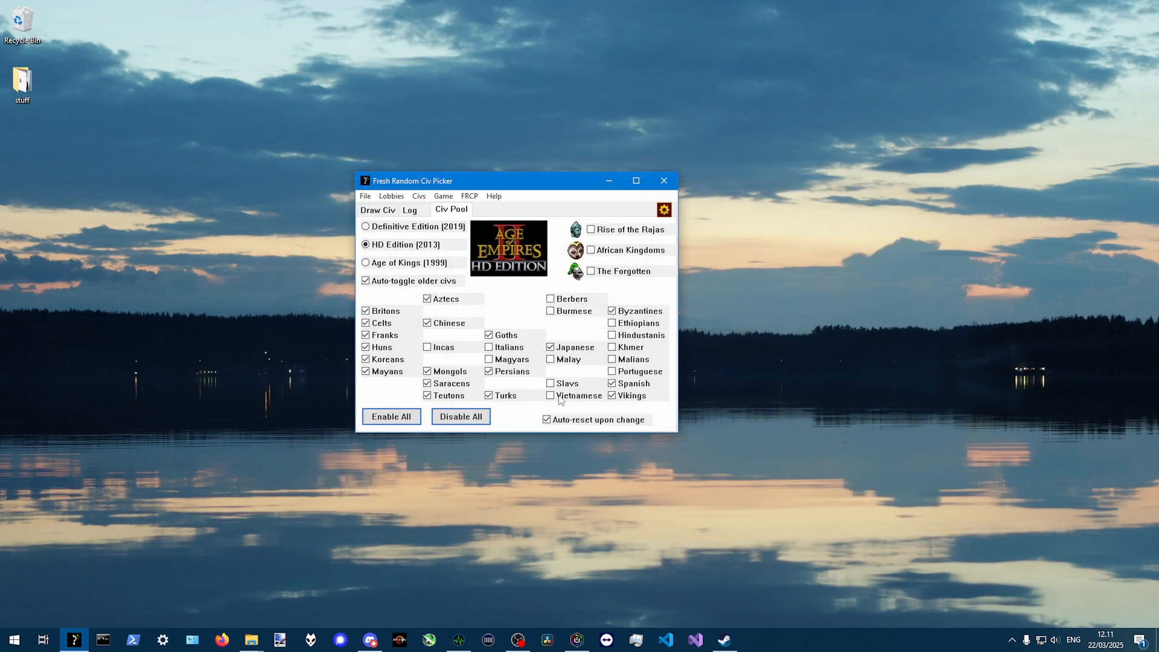
pyautogui.click(366, 196)
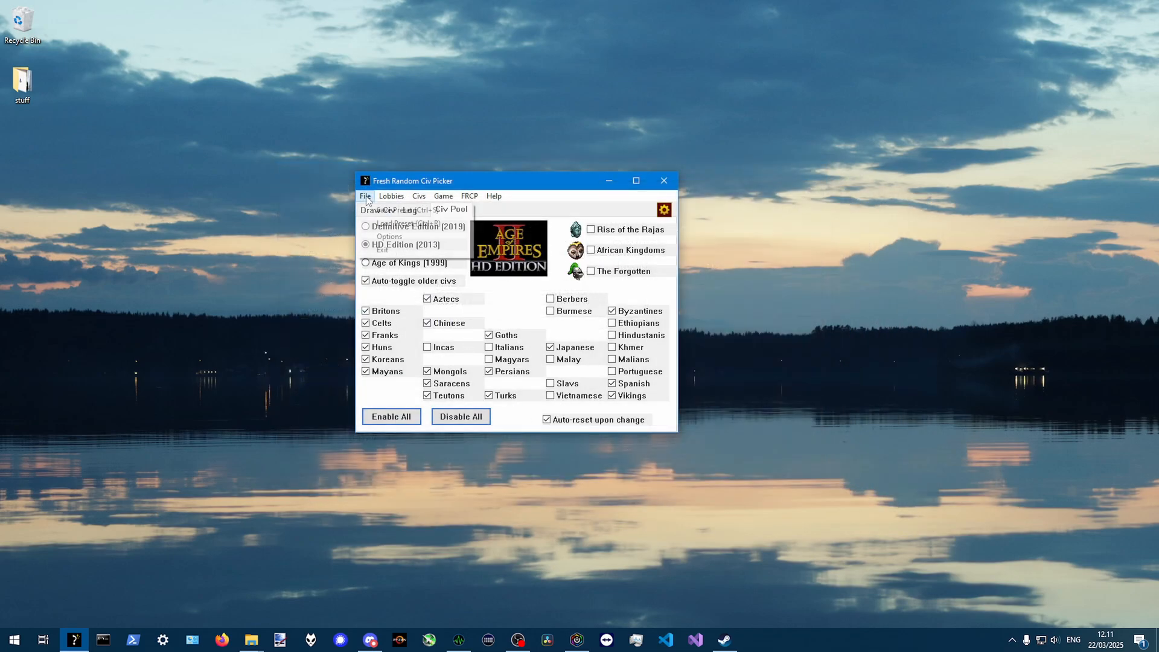
pyautogui.click(381, 218)
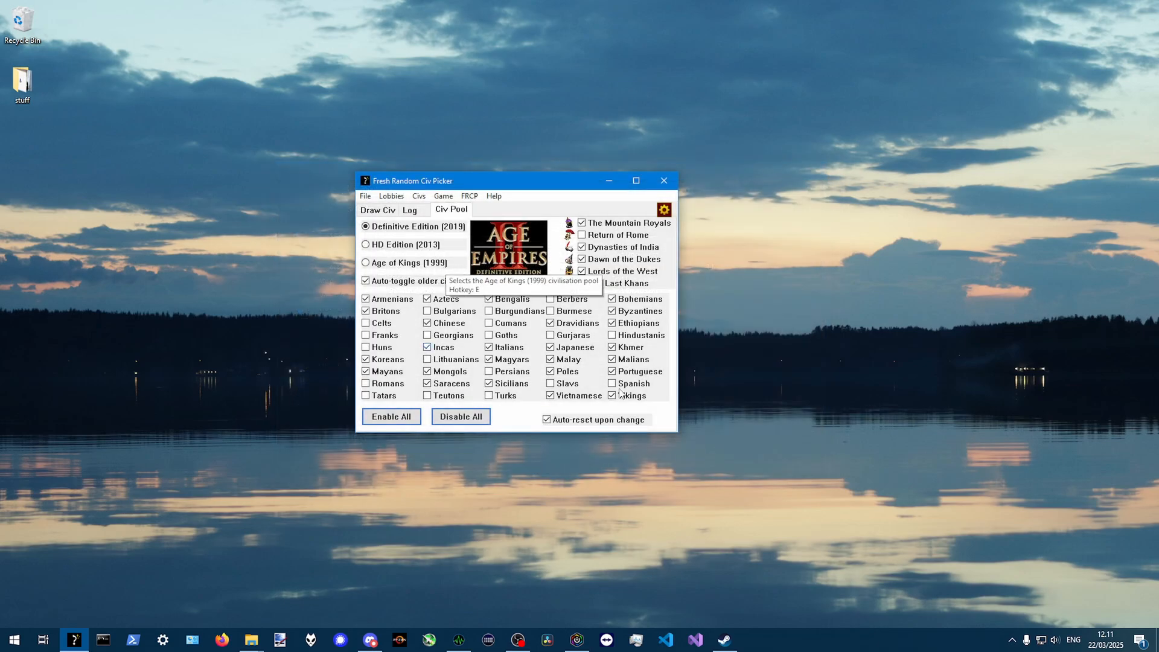
pyautogui.click(364, 196)
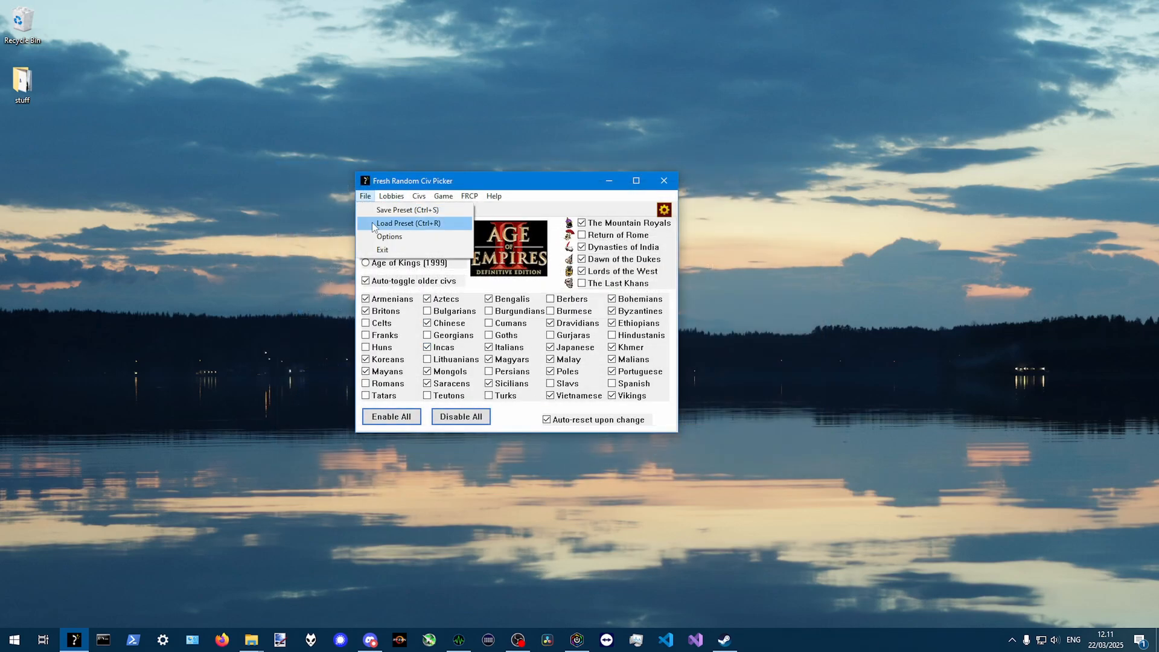
pyautogui.click(408, 223)
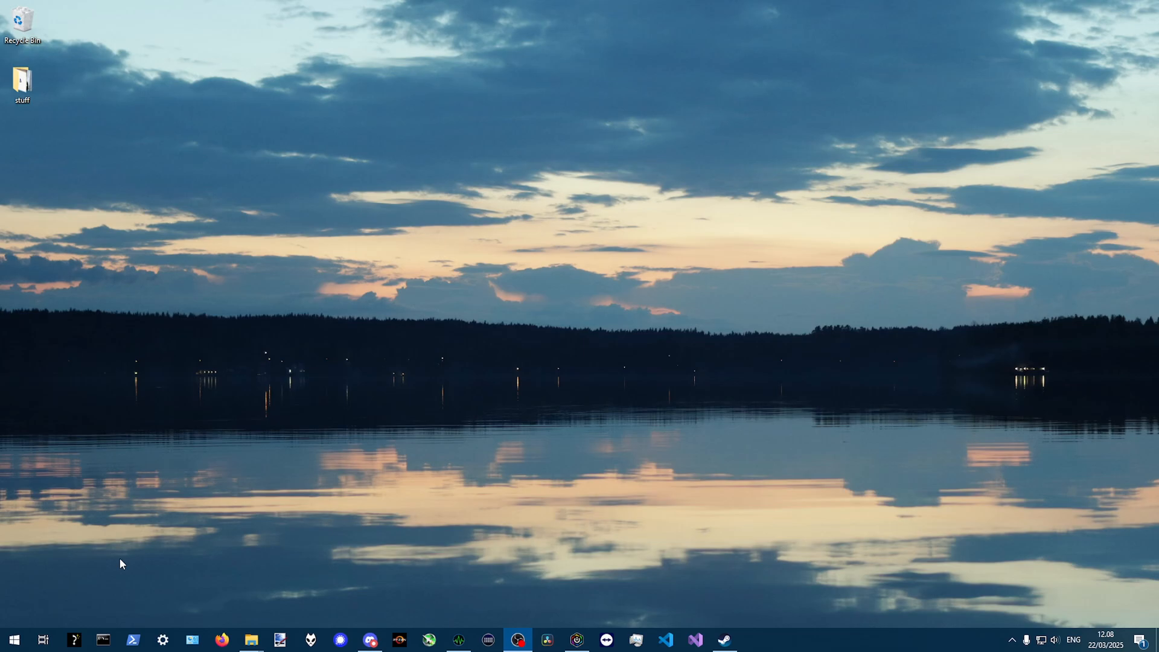
# Relaunch the picker from the taskbar and view its 45-civ Definitive Edition pool
pyautogui.click(75, 639)
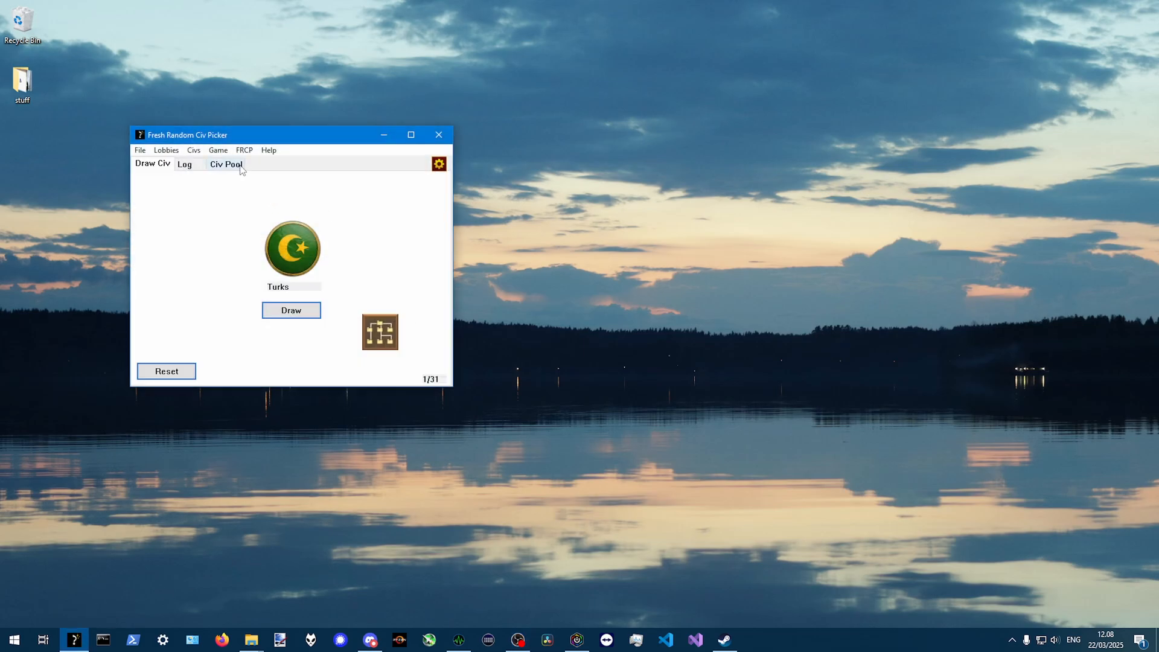
pyautogui.click(225, 163)
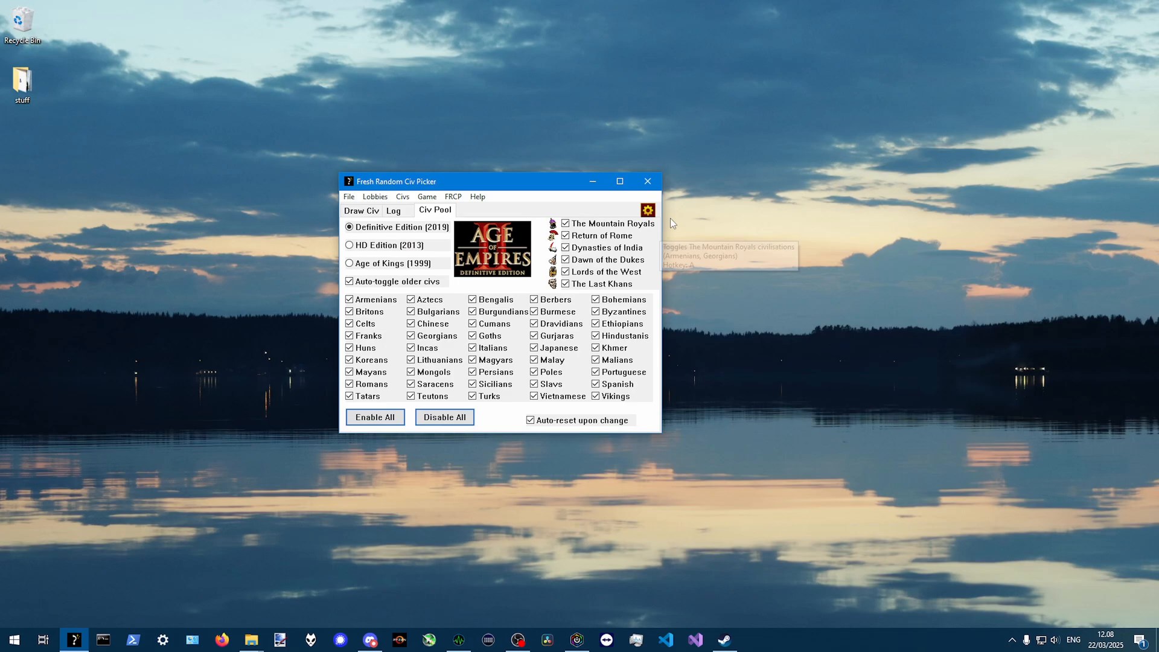
pyautogui.click(648, 209)
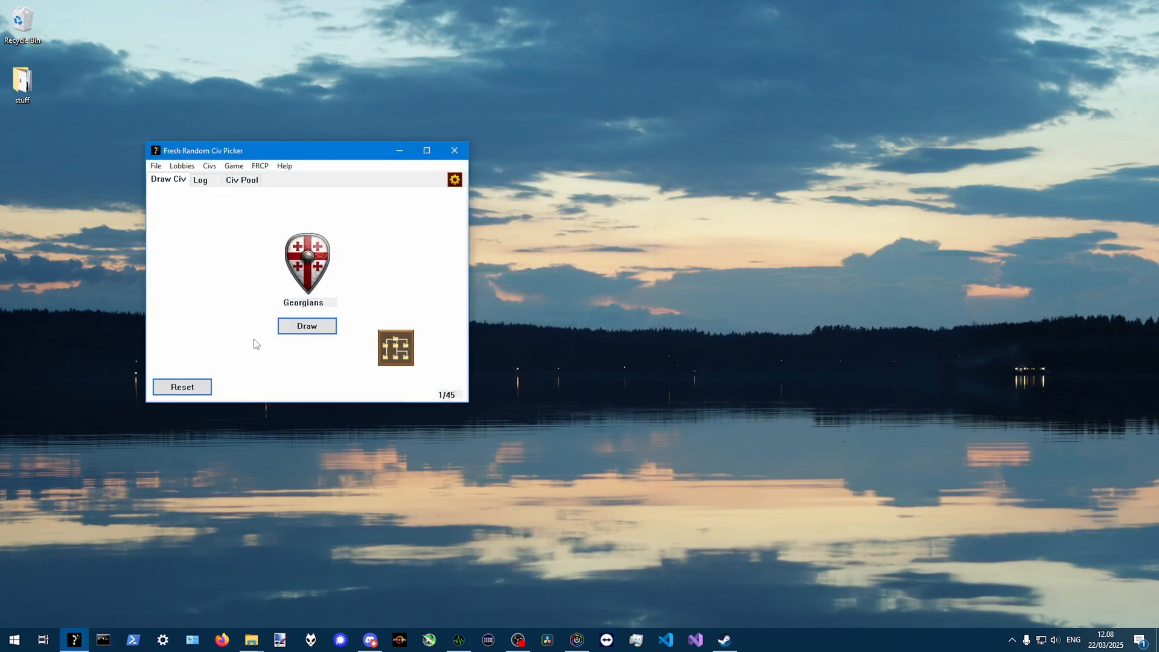
# Centre the window, draw until Koreans comes up at 8/45, and open its tech tree
pyautogui.moveTo(203, 151); pyautogui.dragTo(346, 168)
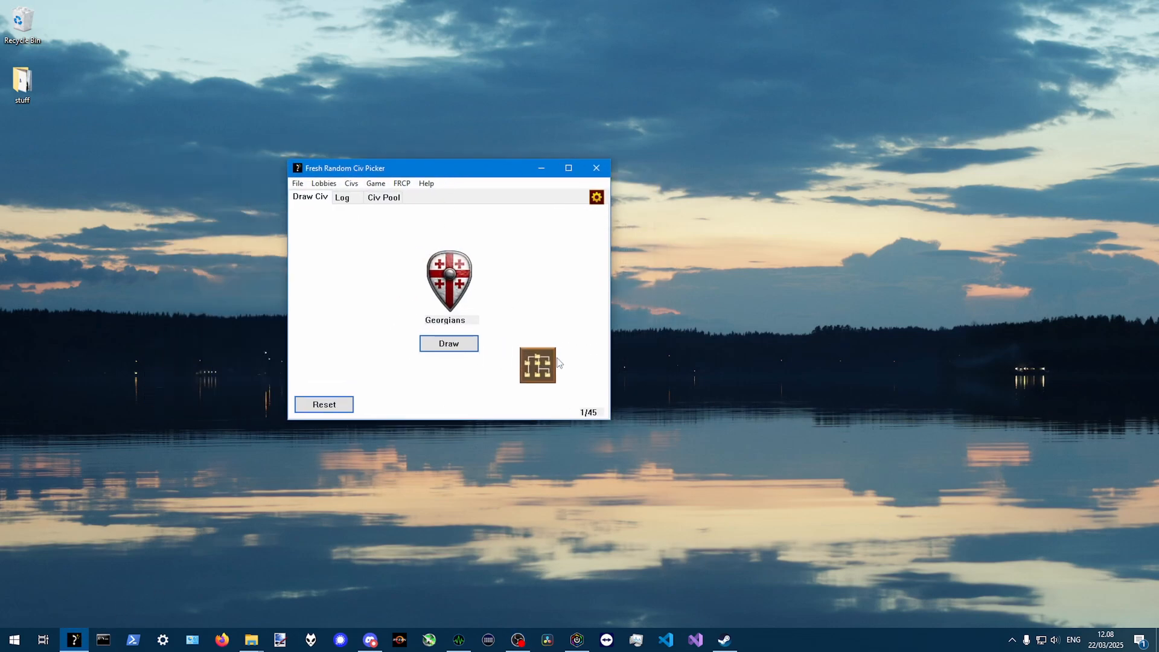
pyautogui.click(448, 344)
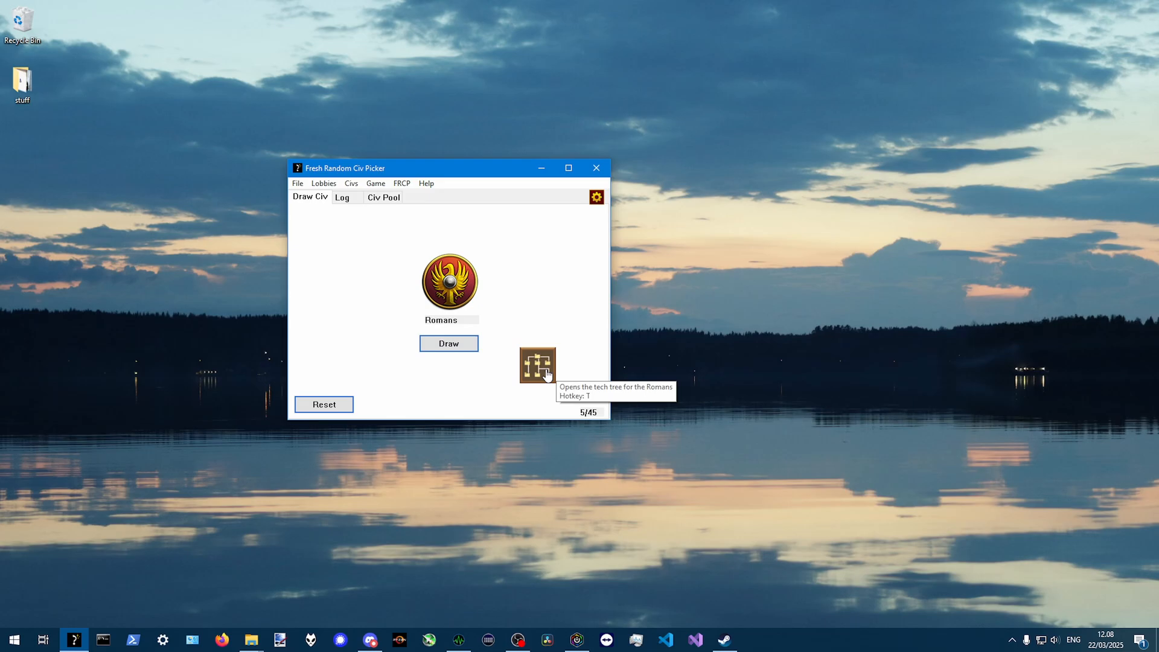
pyautogui.click(449, 344)
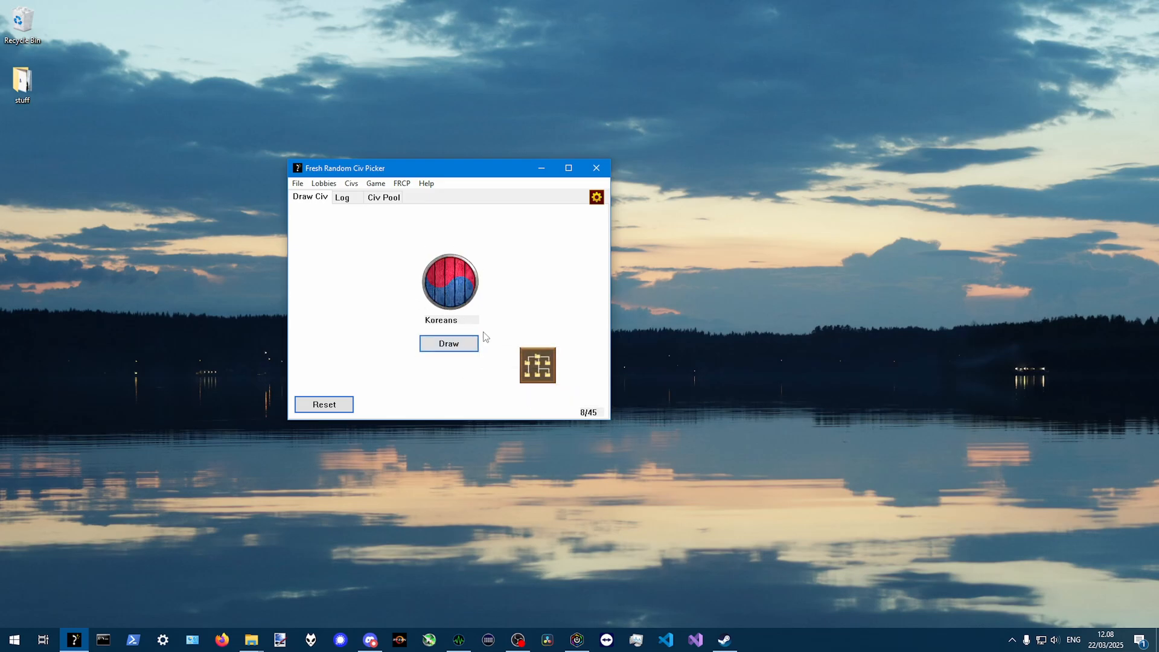
pyautogui.moveTo(540, 372)
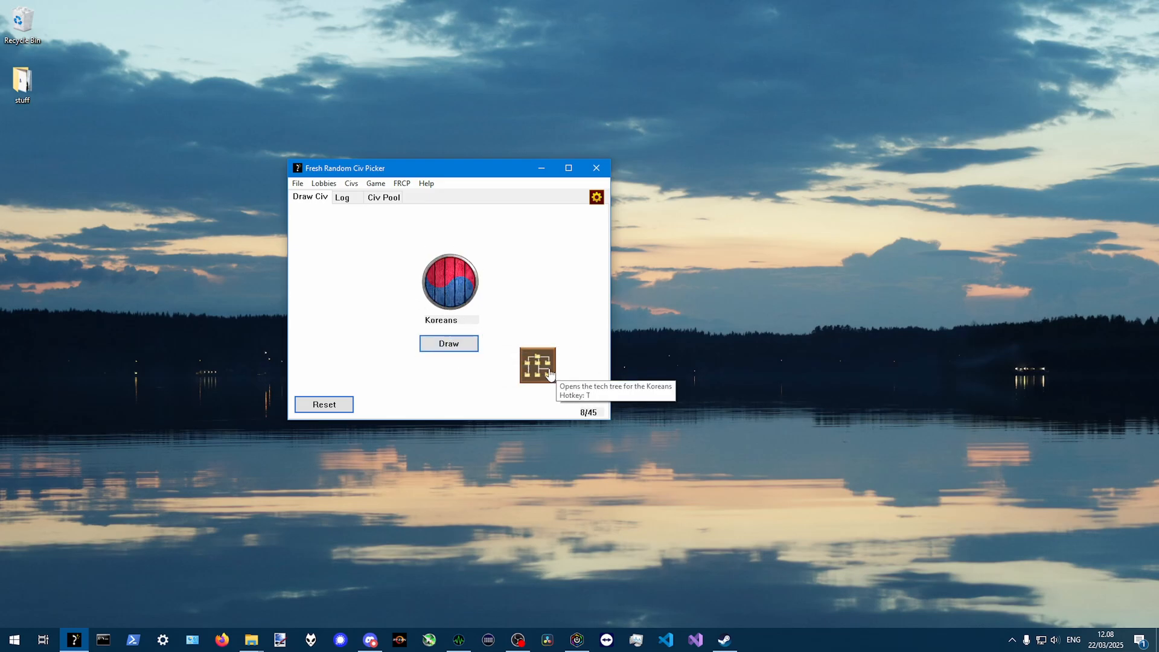
pyautogui.click(538, 365)
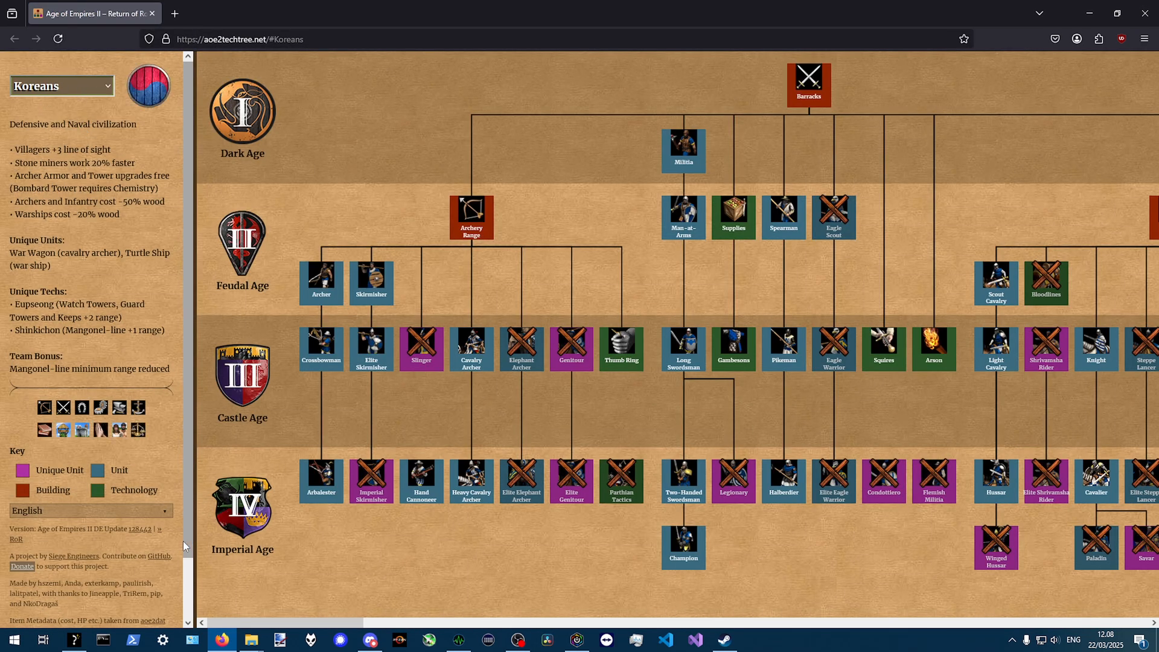
# Scroll right across the Koreans tech tree to the stable units, then return to the picker
pyautogui.hscroll(3)
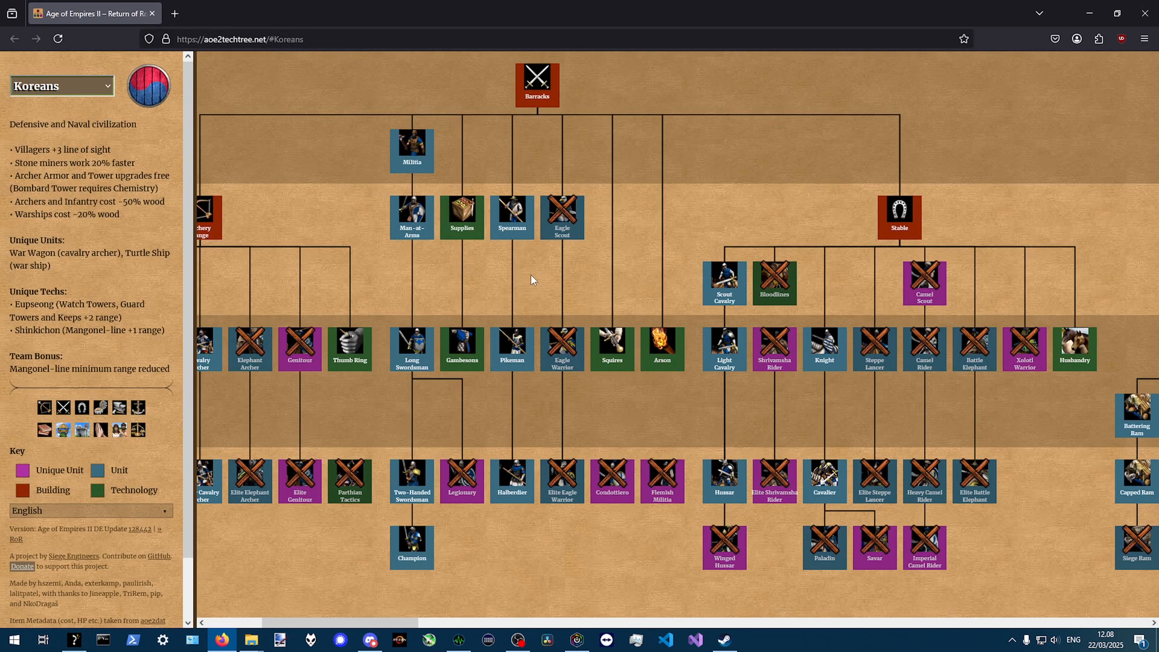
pyautogui.click(75, 639)
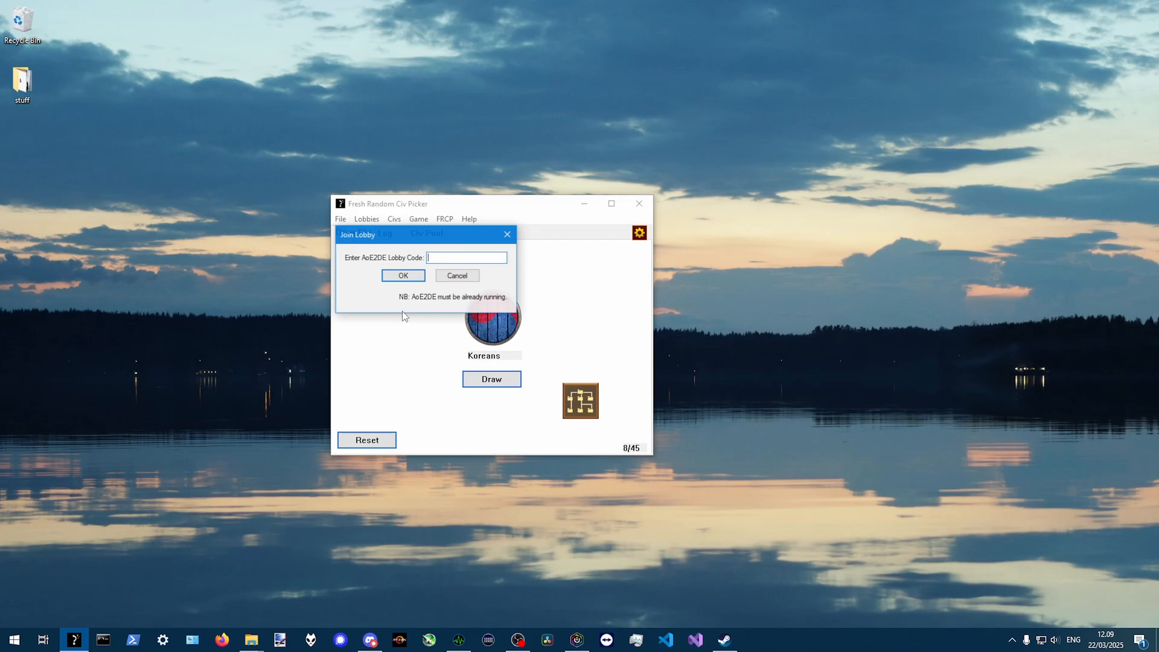
# Submit lobby code 'asefqwef' twice, dismissing both invalid-code errors, then give up
pyautogui.write('asefqwef')
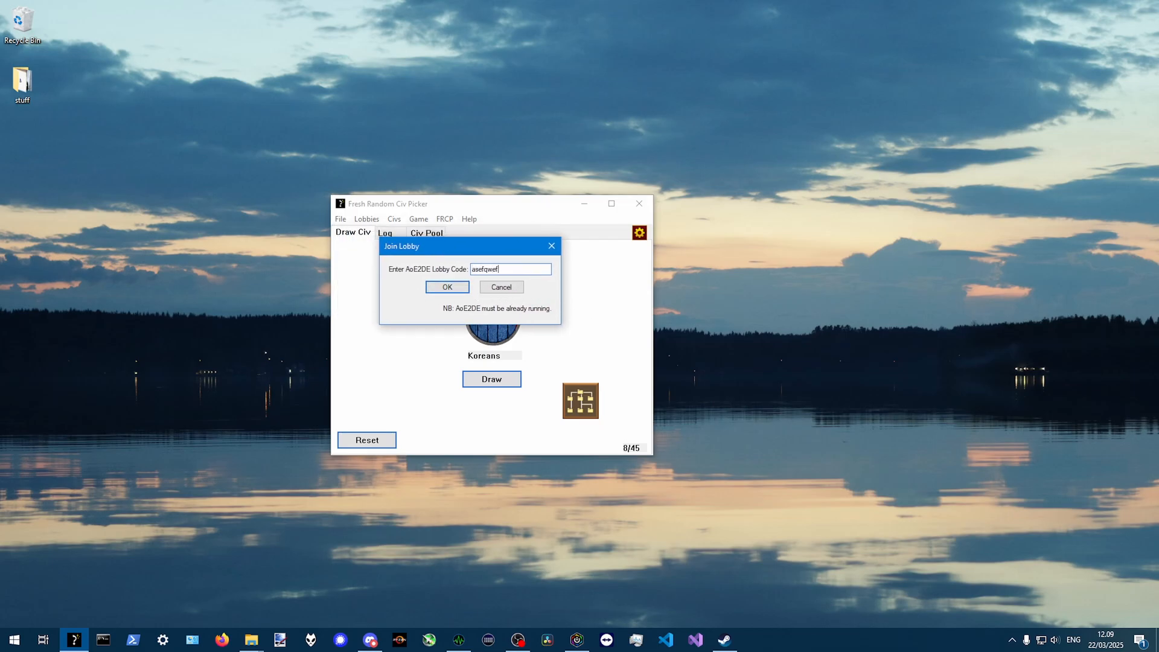
pyautogui.click(447, 287)
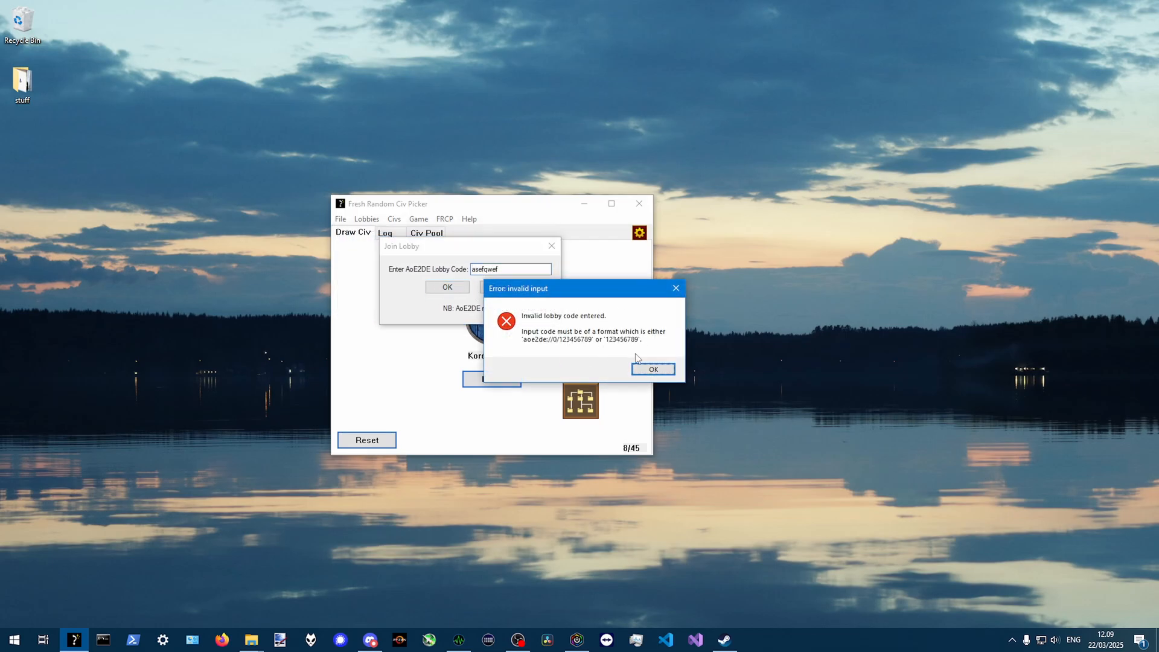
pyautogui.click(653, 369)
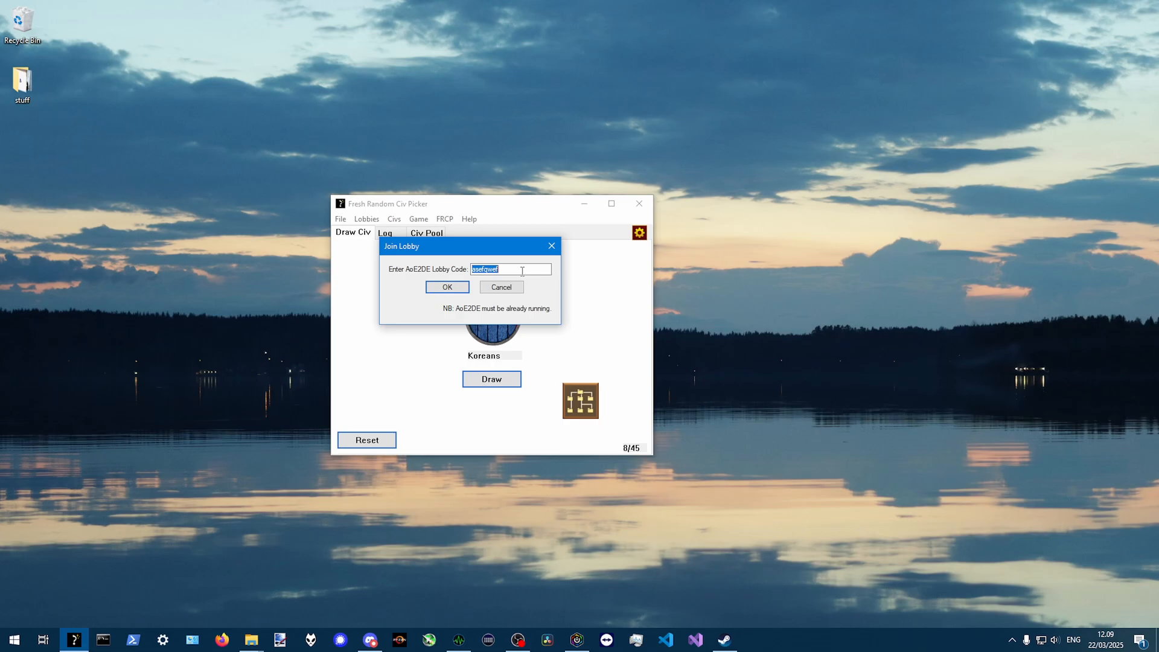
pyautogui.click(447, 286)
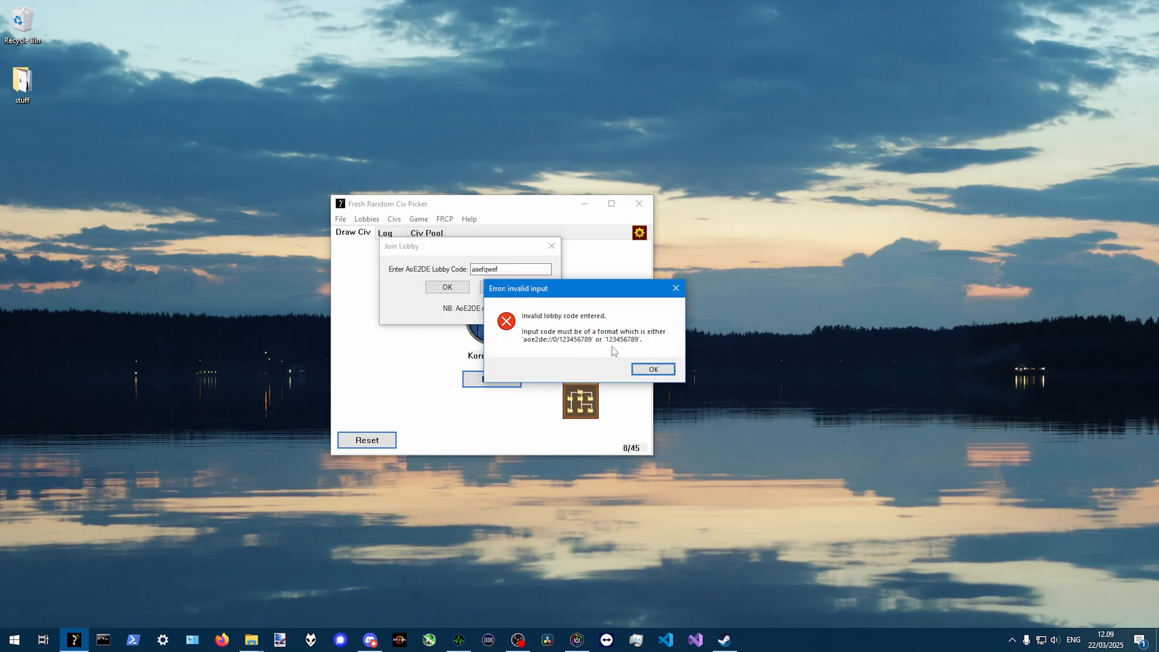
pyautogui.click(653, 369)
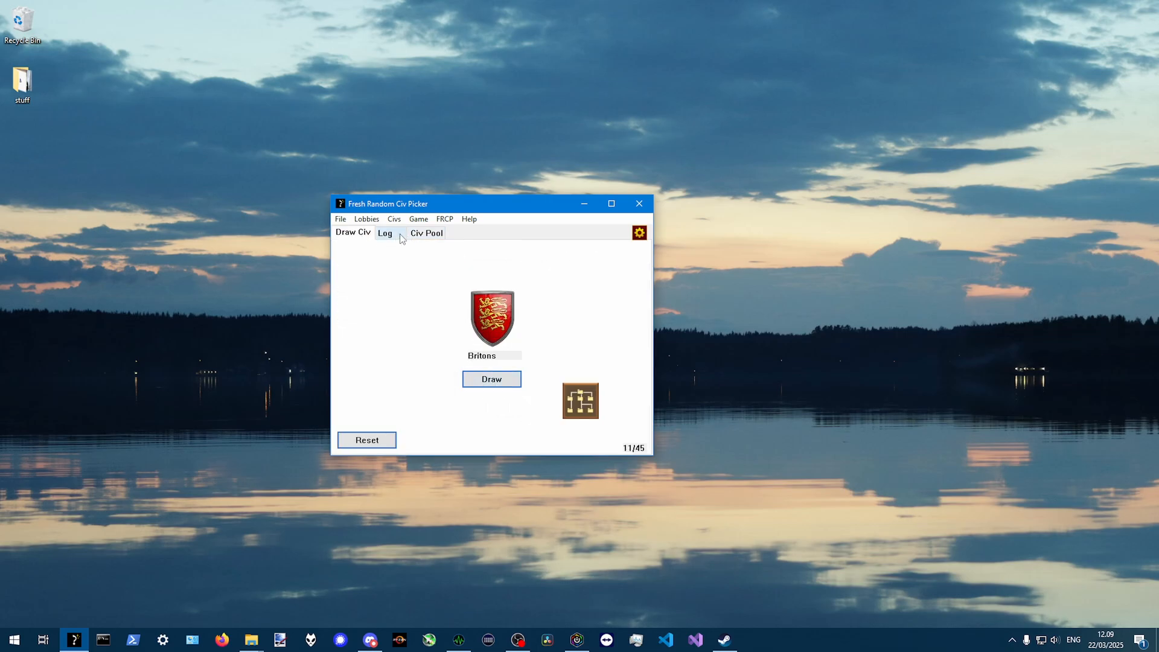
pyautogui.click(640, 233)
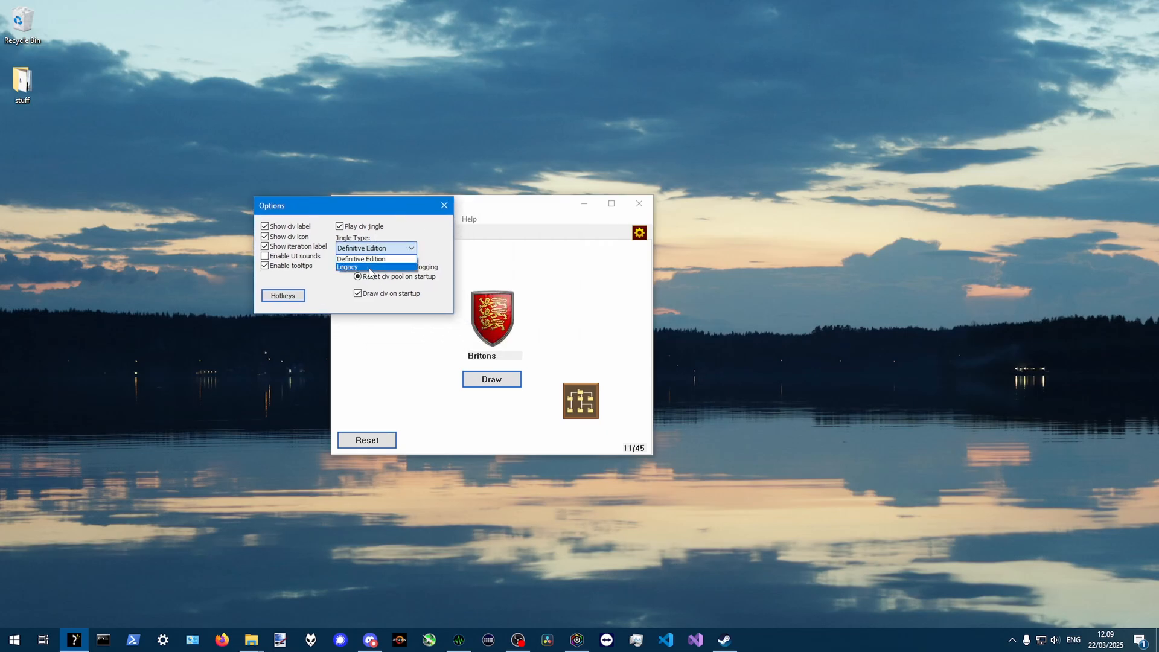
# Set the jingle type to Legacy in Options
pyautogui.click(348, 267)
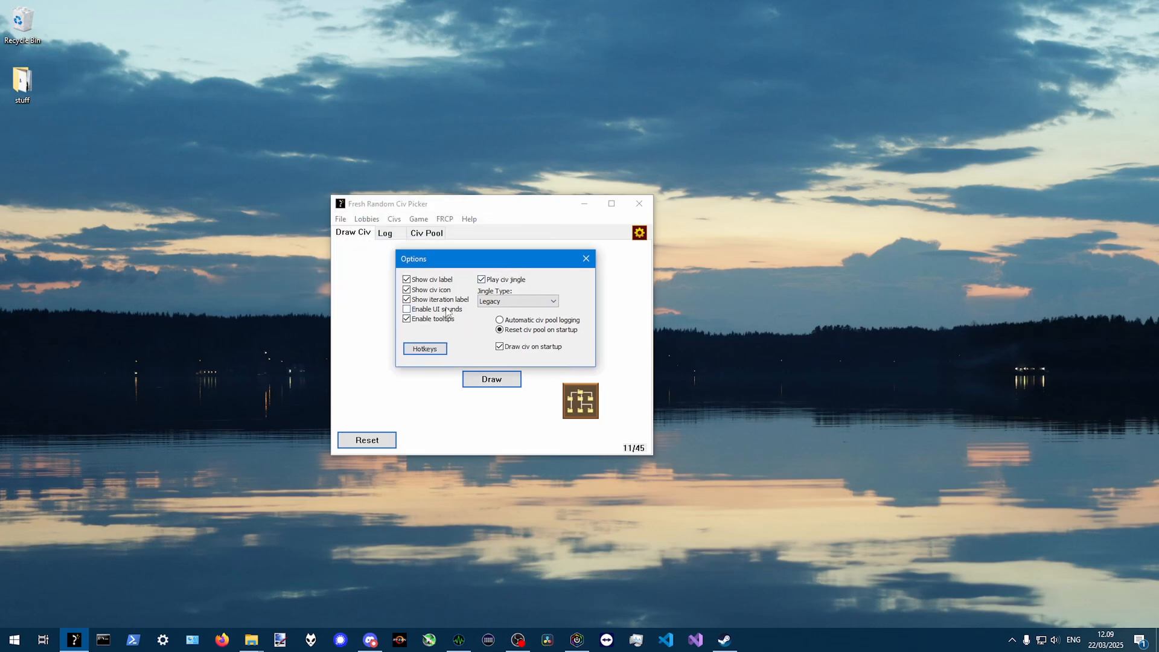
pyautogui.click(586, 258)
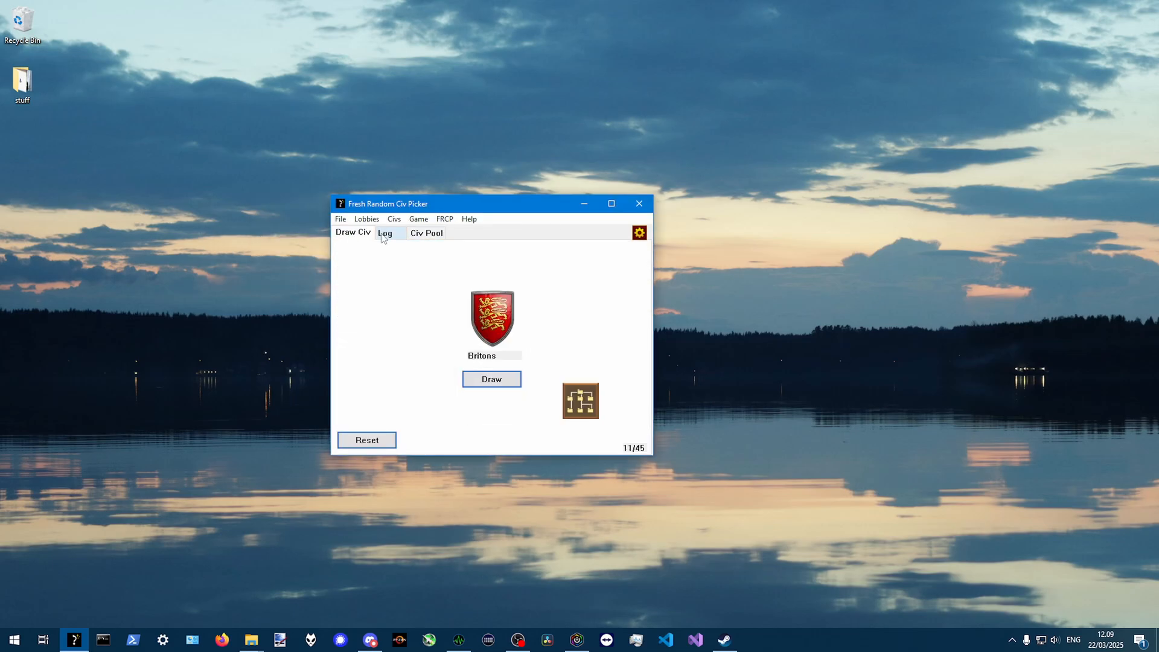
pyautogui.click(426, 232)
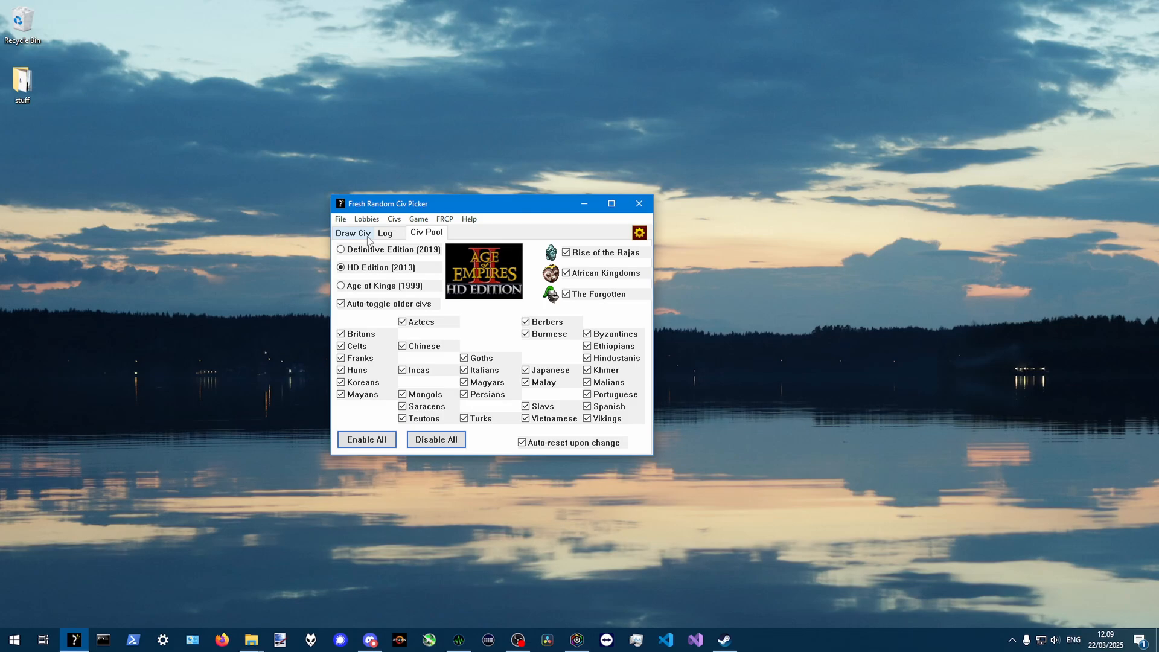
pyautogui.click(639, 233)
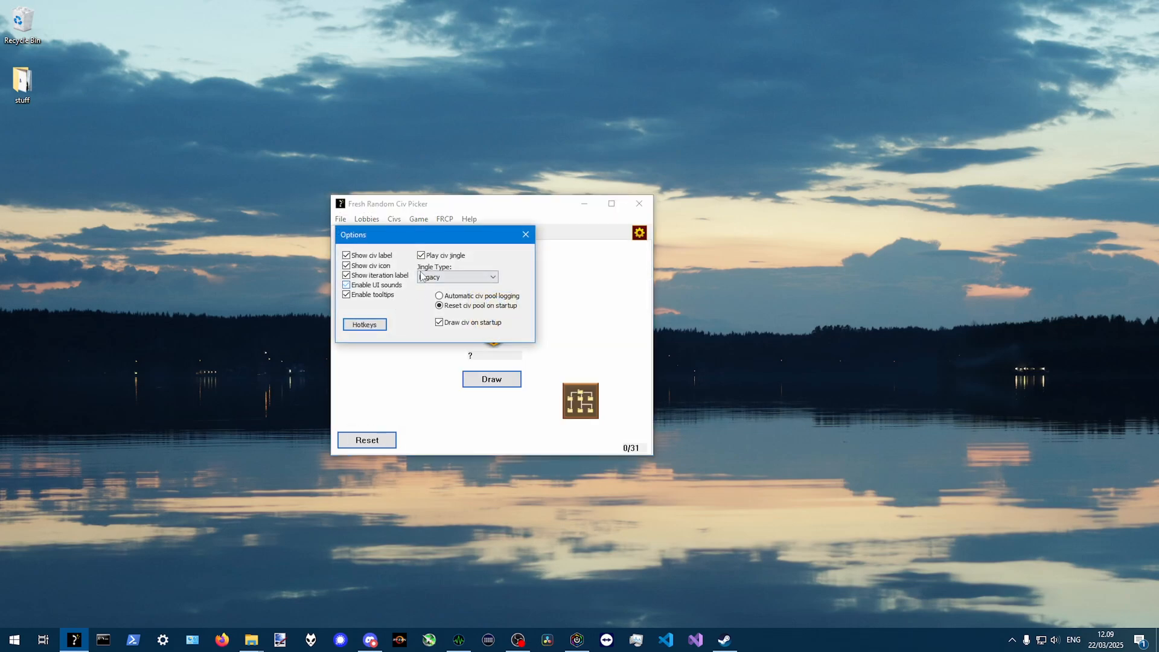
# Select the HD Edition (2013) pool and draw its first civ, tallying 1/31
pyautogui.click(346, 285)
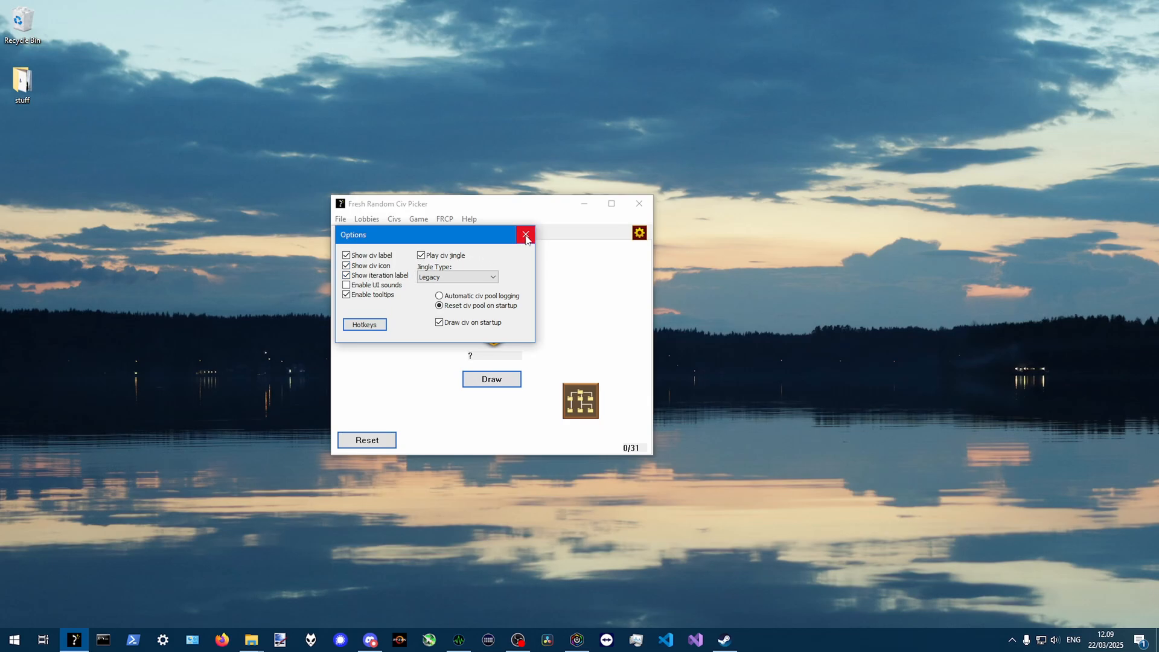
pyautogui.click(526, 235)
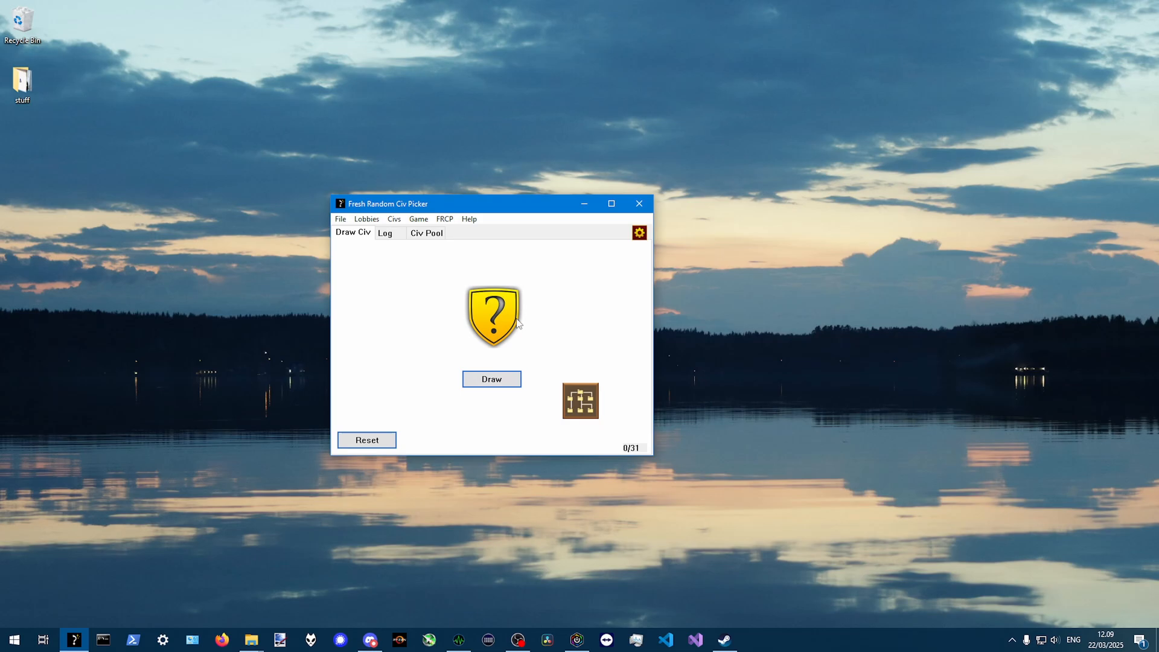
pyautogui.click(492, 379)
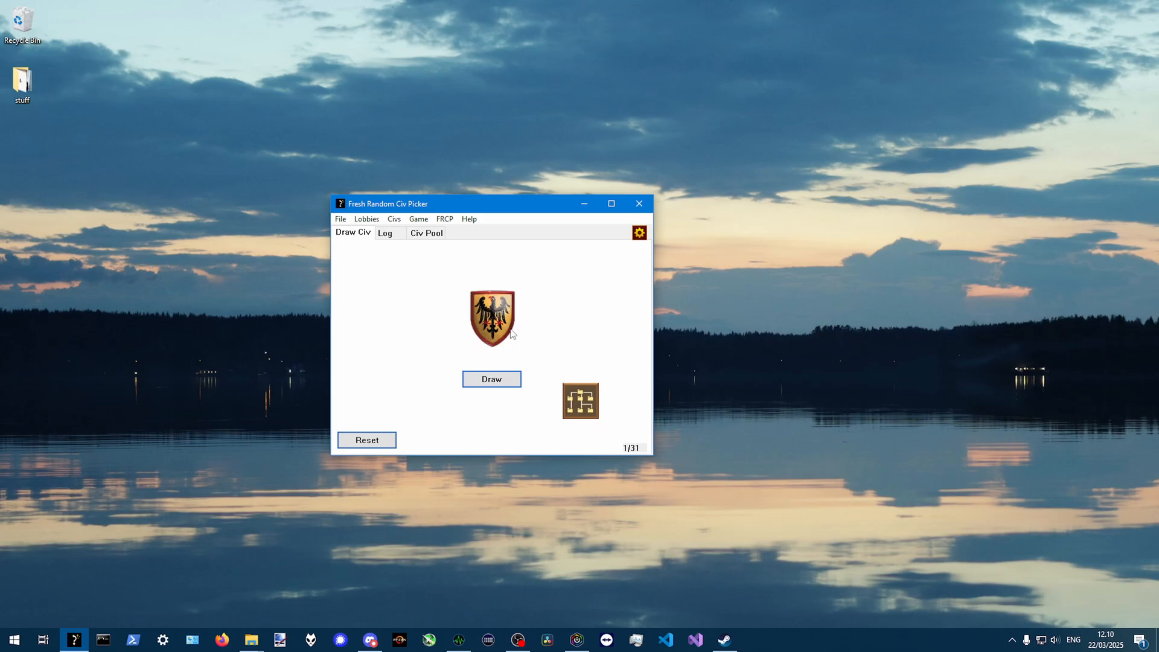
# Draw Portuguese after Teutons (2/31), then review the log and the civ pool settings
pyautogui.click(492, 379)
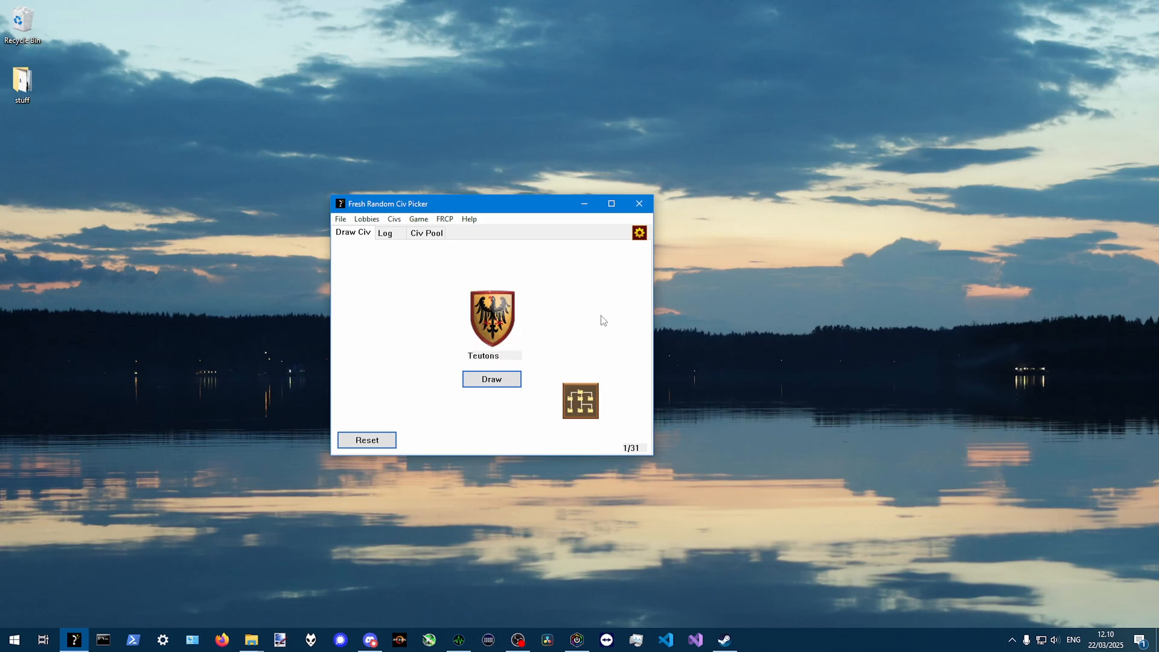
pyautogui.moveTo(488, 204); pyautogui.dragTo(452, 158)
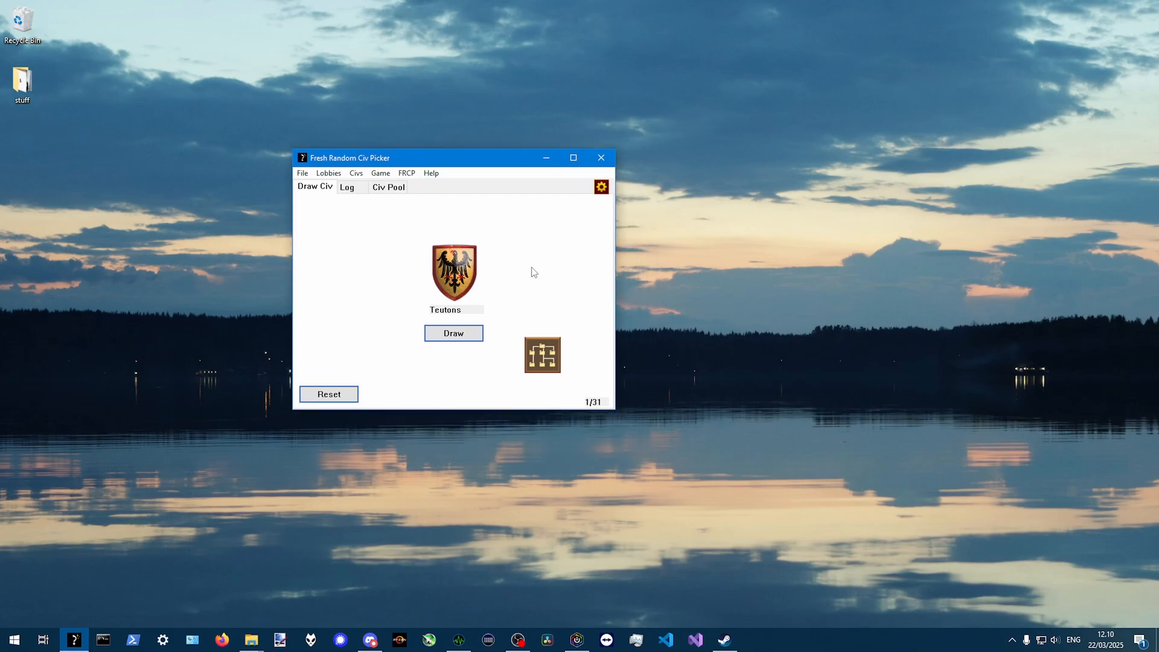
pyautogui.moveTo(483, 332)
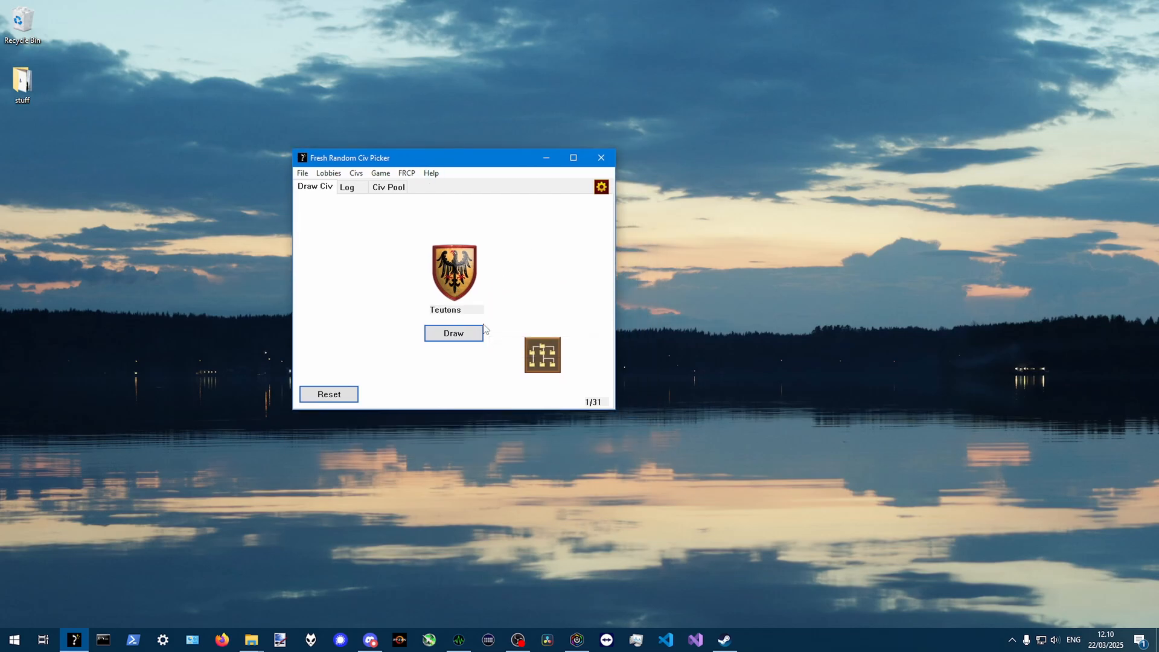
pyautogui.click(453, 333)
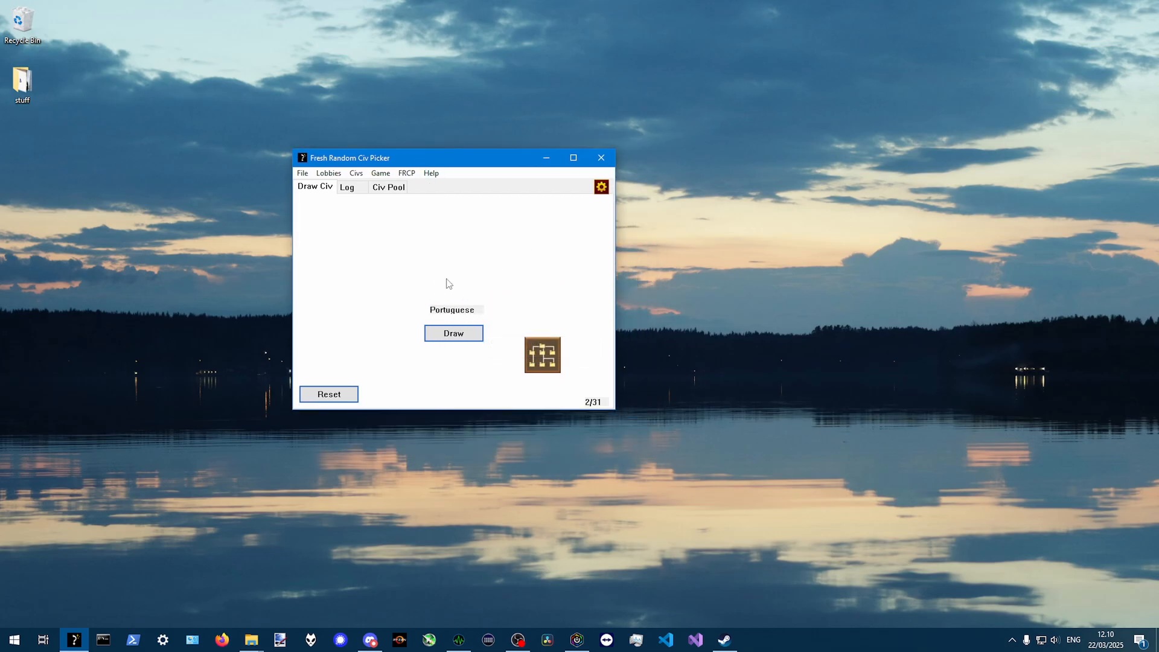
pyautogui.moveTo(479, 288)
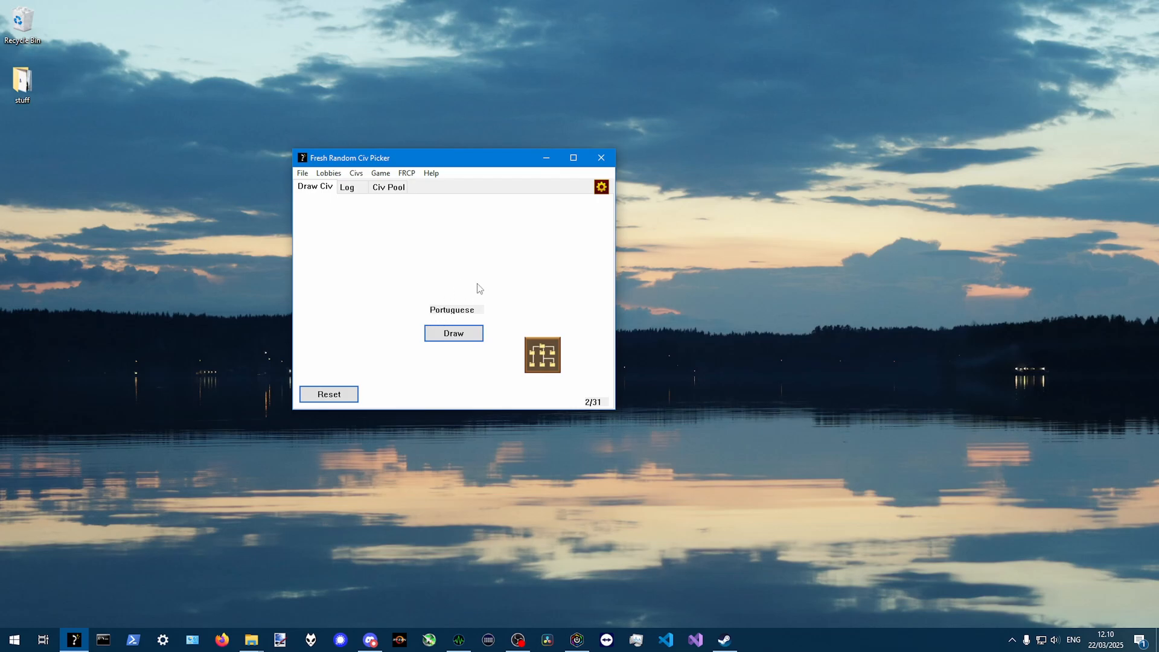
pyautogui.click(346, 187)
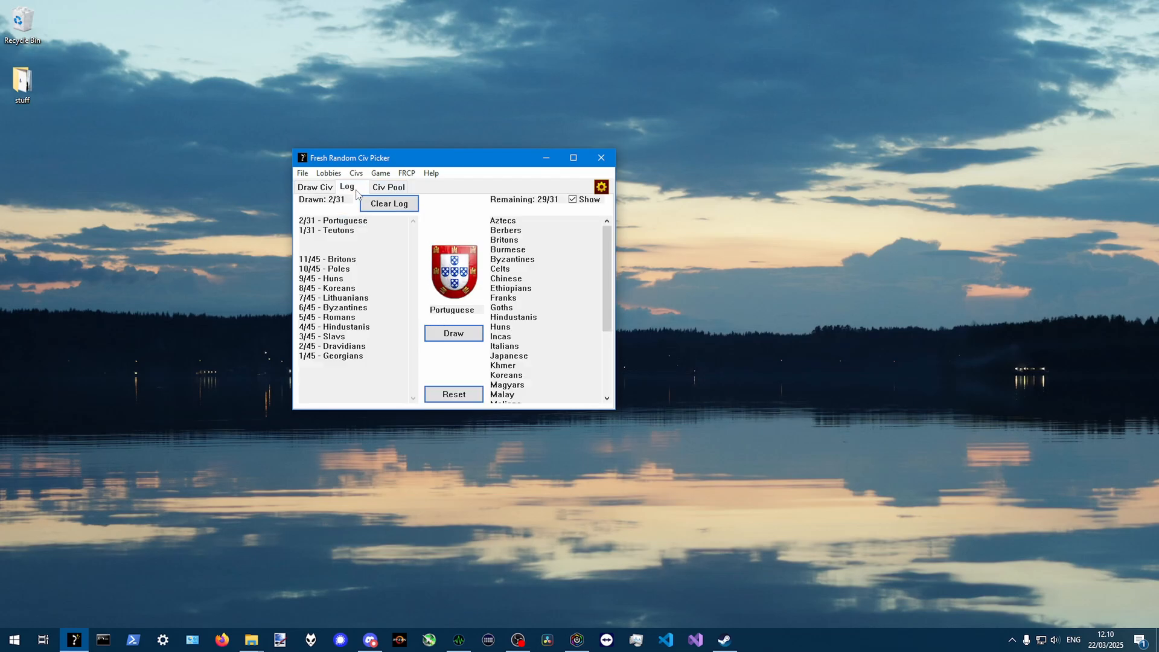
pyautogui.click(389, 186)
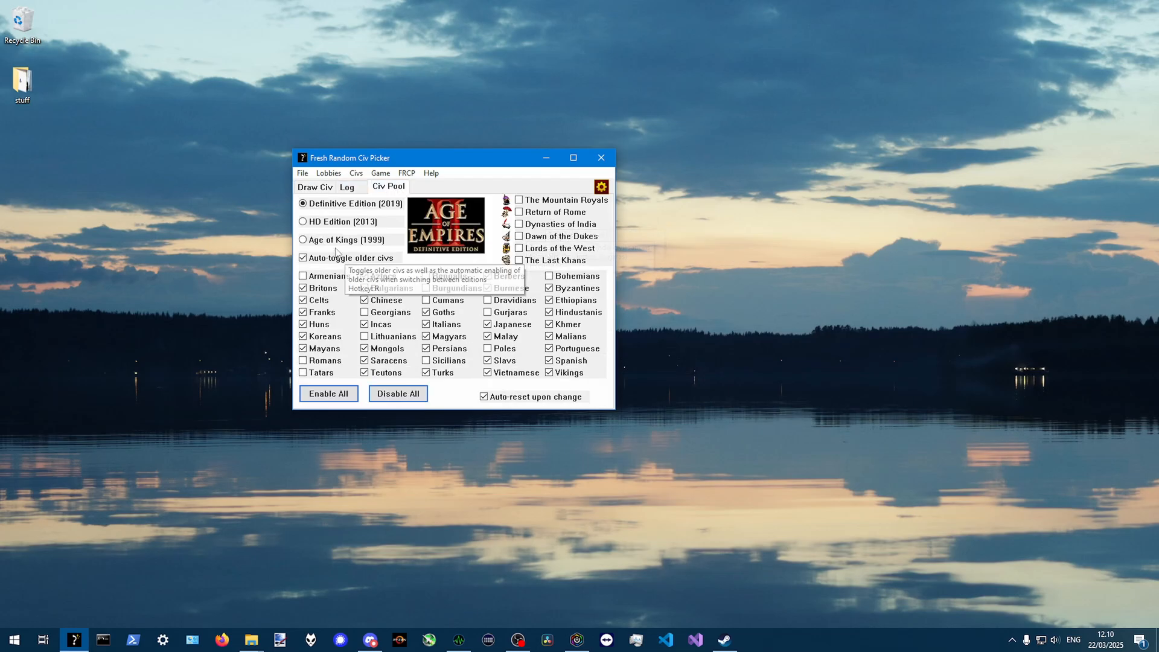
# Switch to the 18-civ HD Edition pool and draw Teutons, then Huns
pyautogui.click(380, 173)
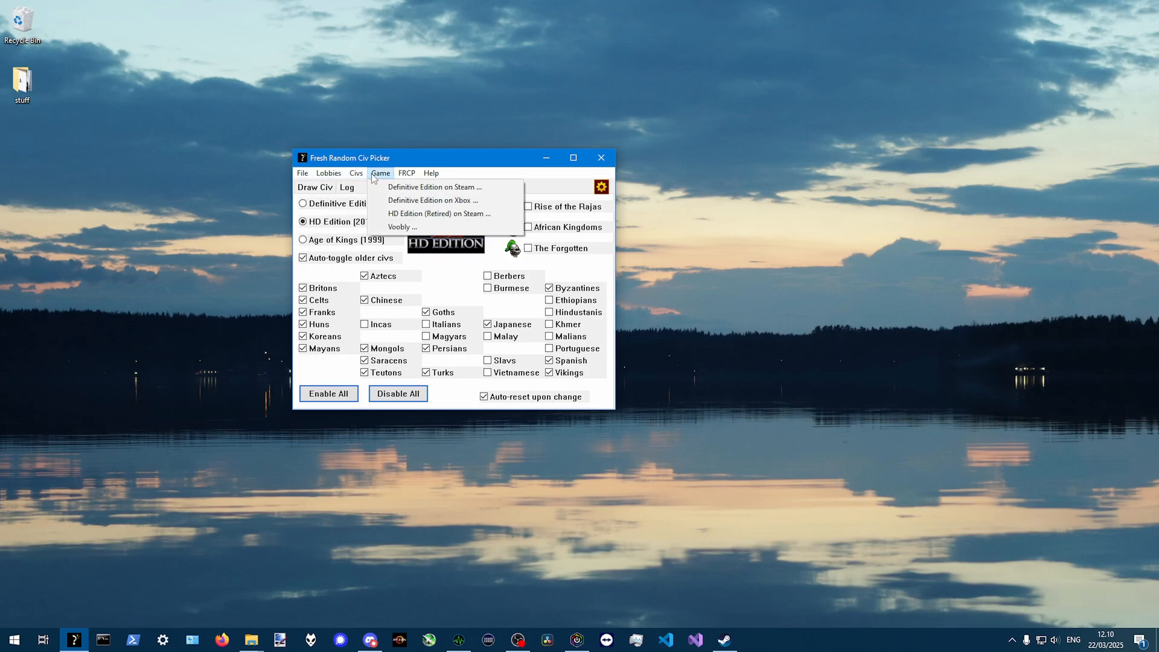
pyautogui.moveTo(431, 186)
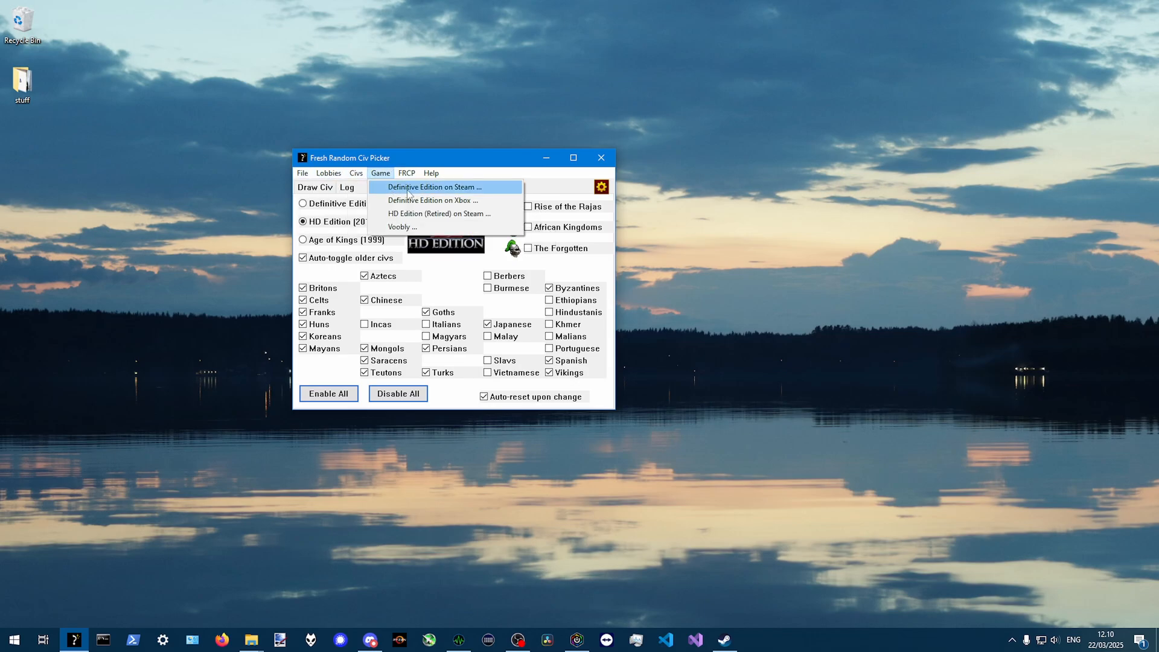
pyautogui.click(327, 173)
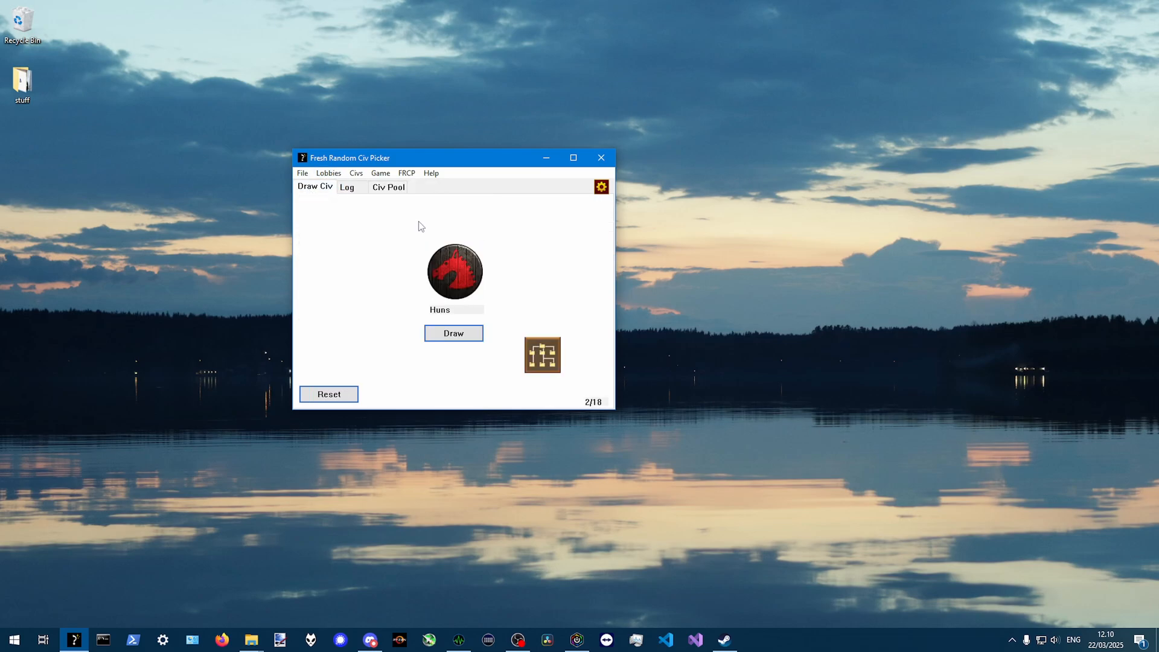
pyautogui.click(453, 333)
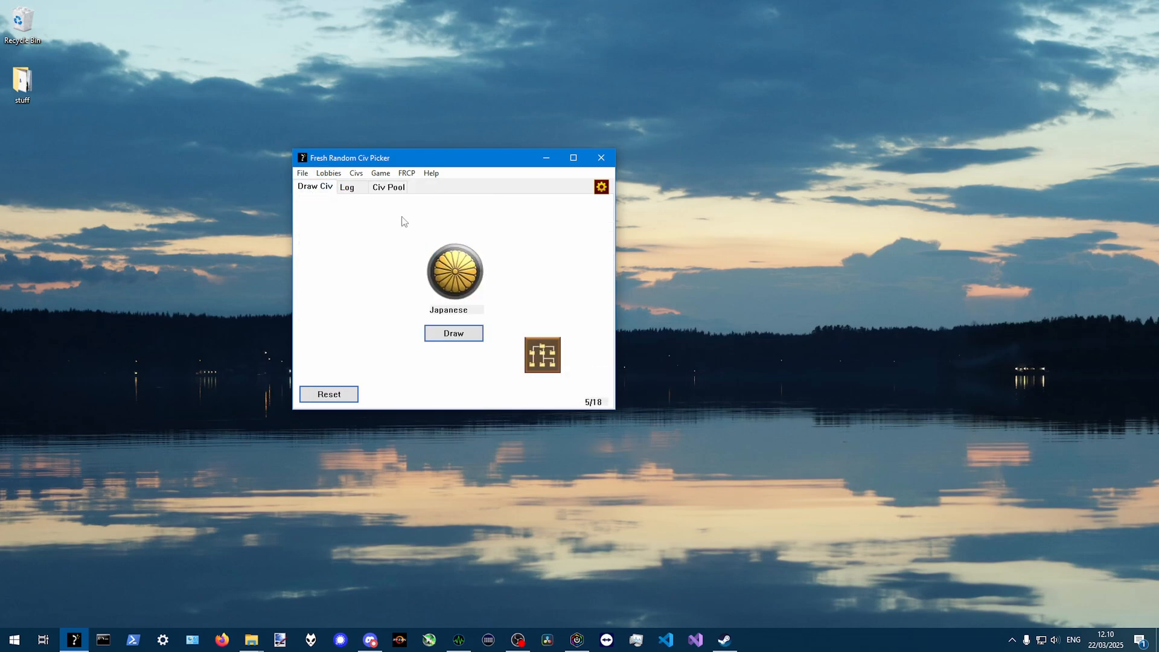
pyautogui.click(601, 186)
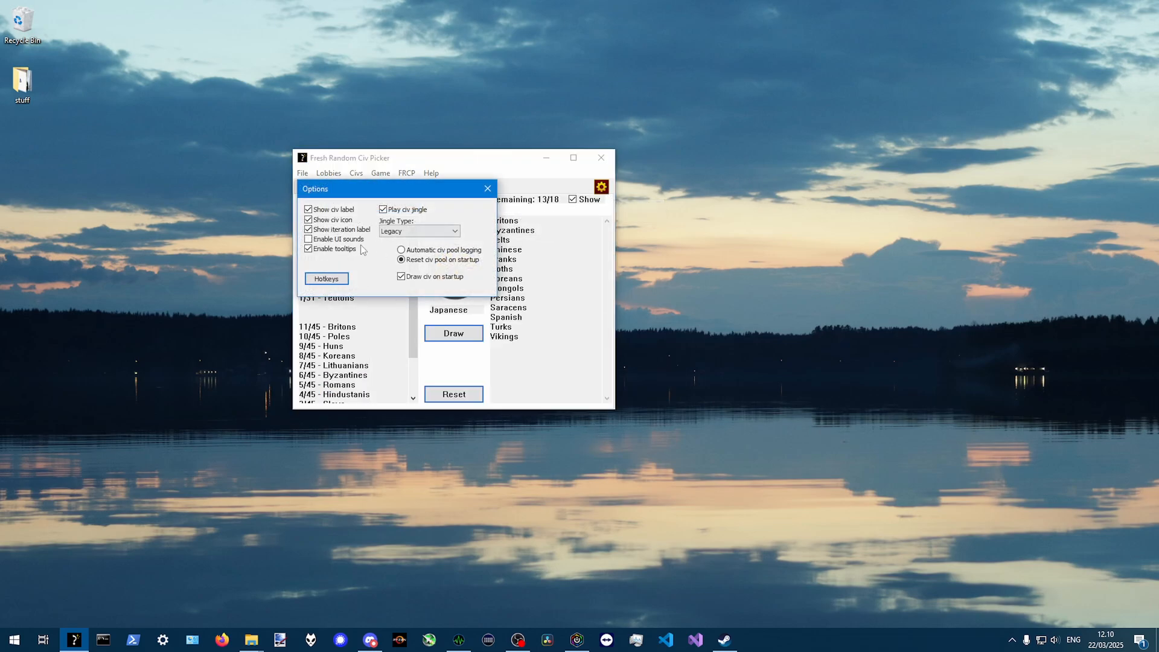
pyautogui.click(488, 188)
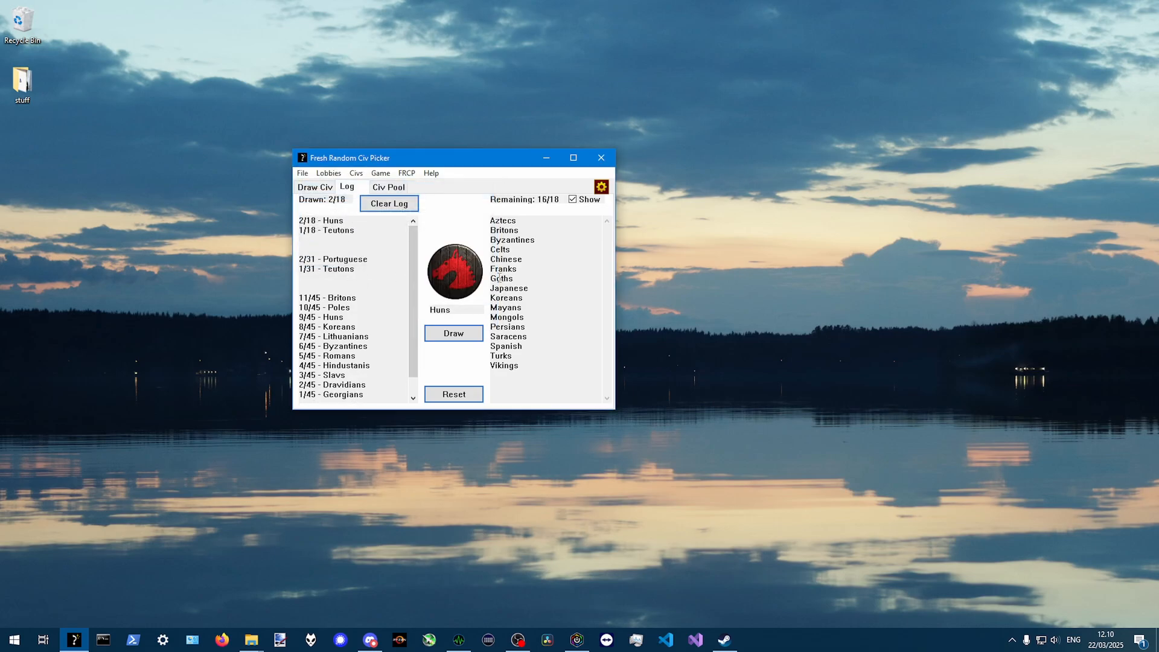
pyautogui.moveTo(492, 269)
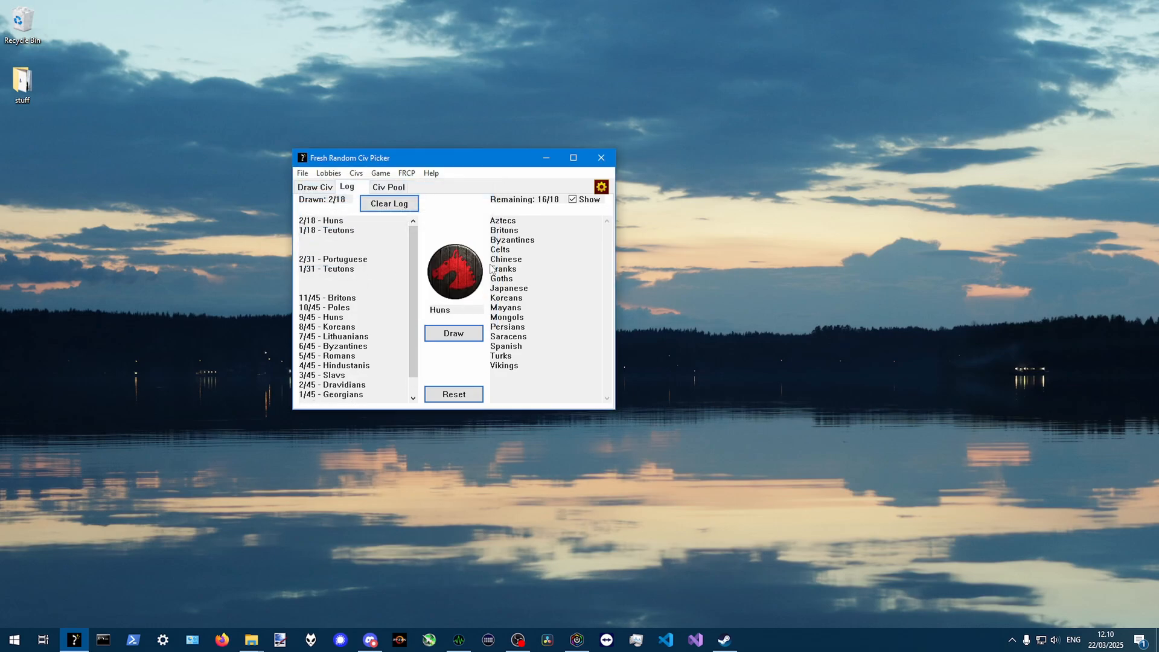
pyautogui.moveTo(527, 288)
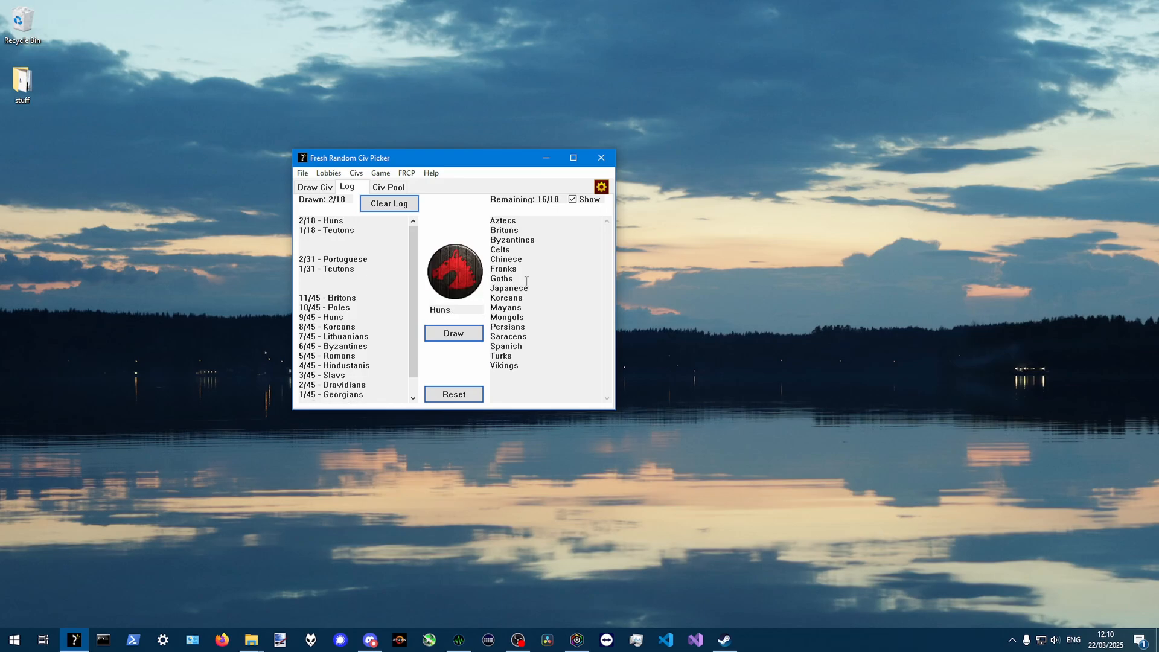
pyautogui.click(453, 333)
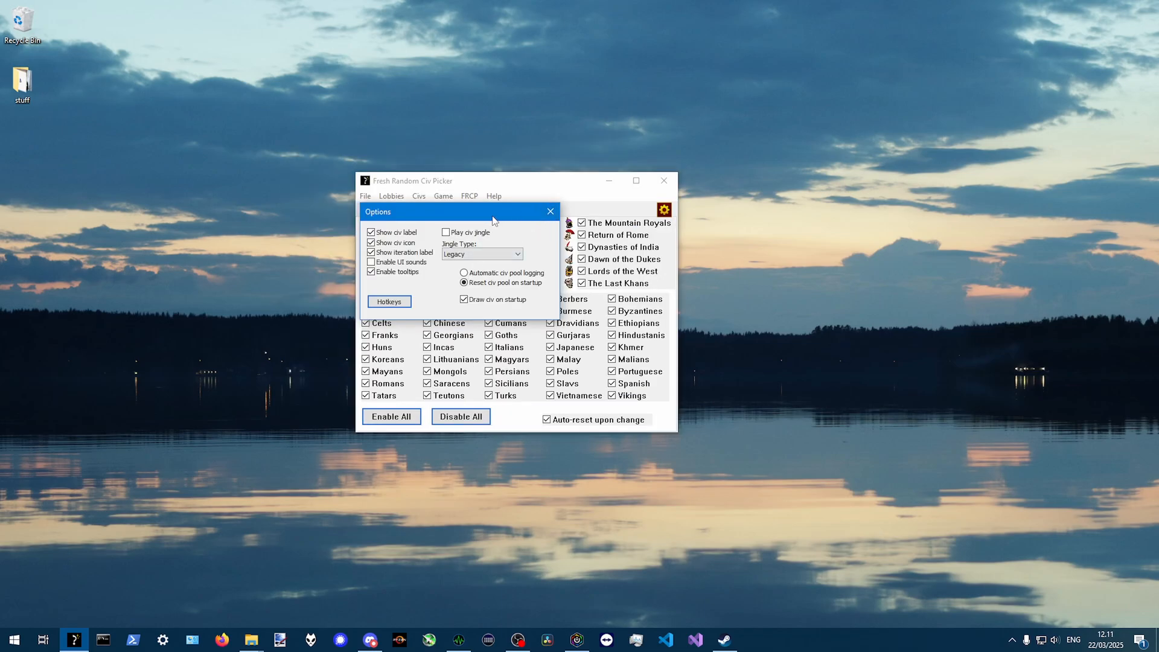
# Review the hotkey reference list, then close Options and the picker to the desktop
pyautogui.click(389, 302)
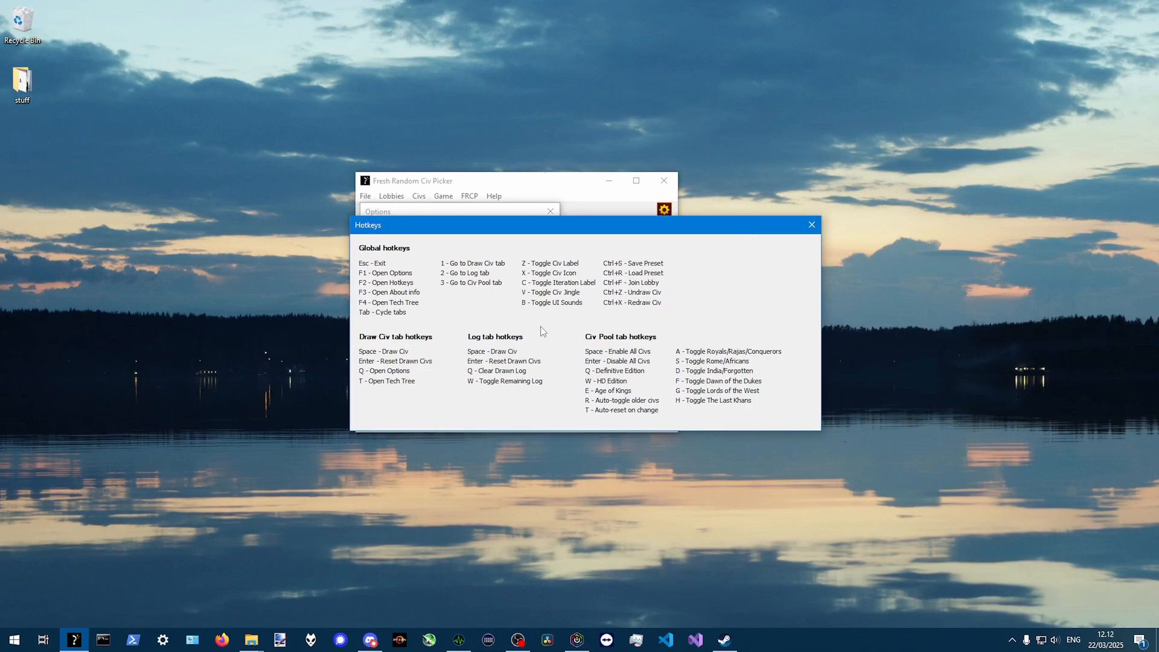
pyautogui.moveTo(465, 328)
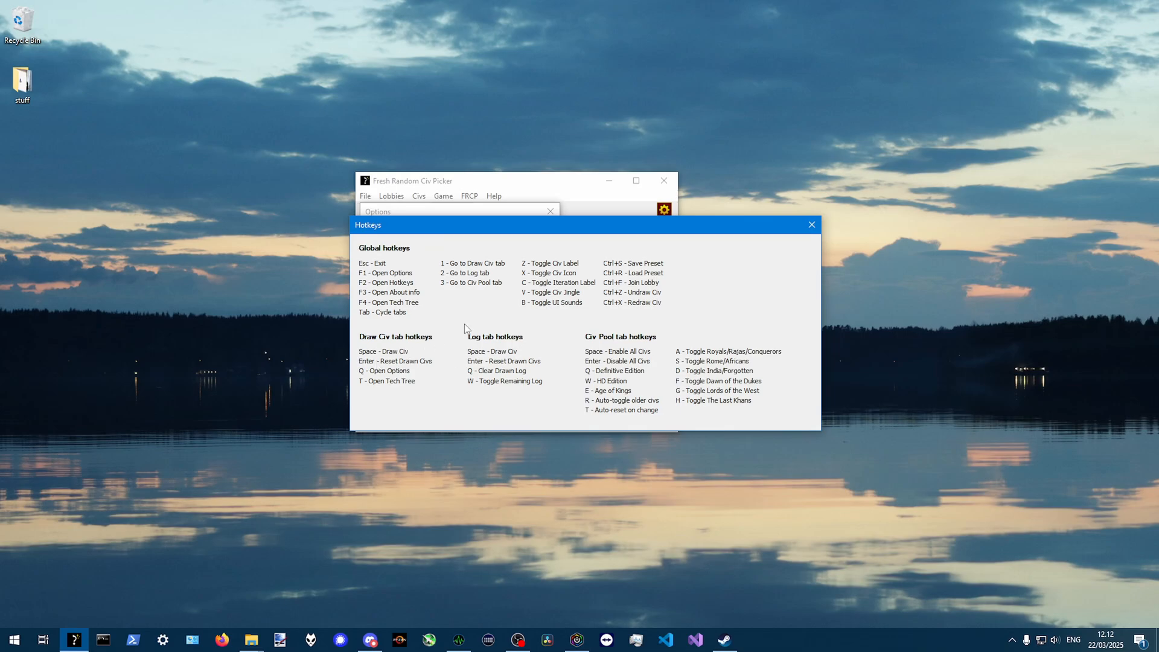
pyautogui.click(812, 225)
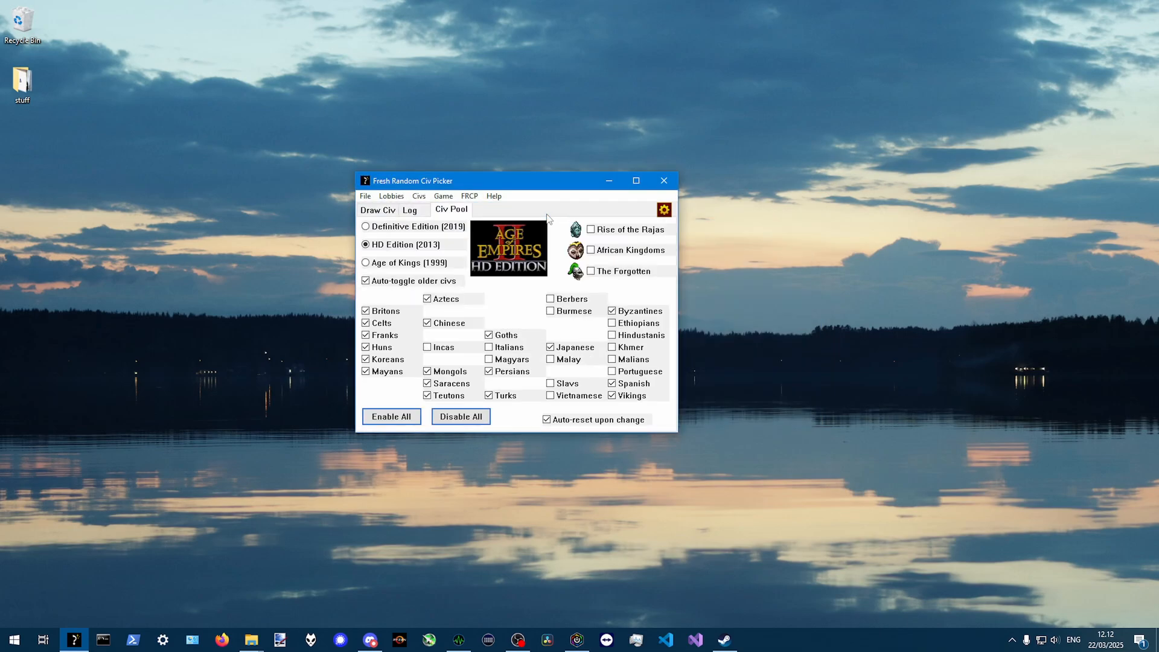
pyautogui.click(377, 210)
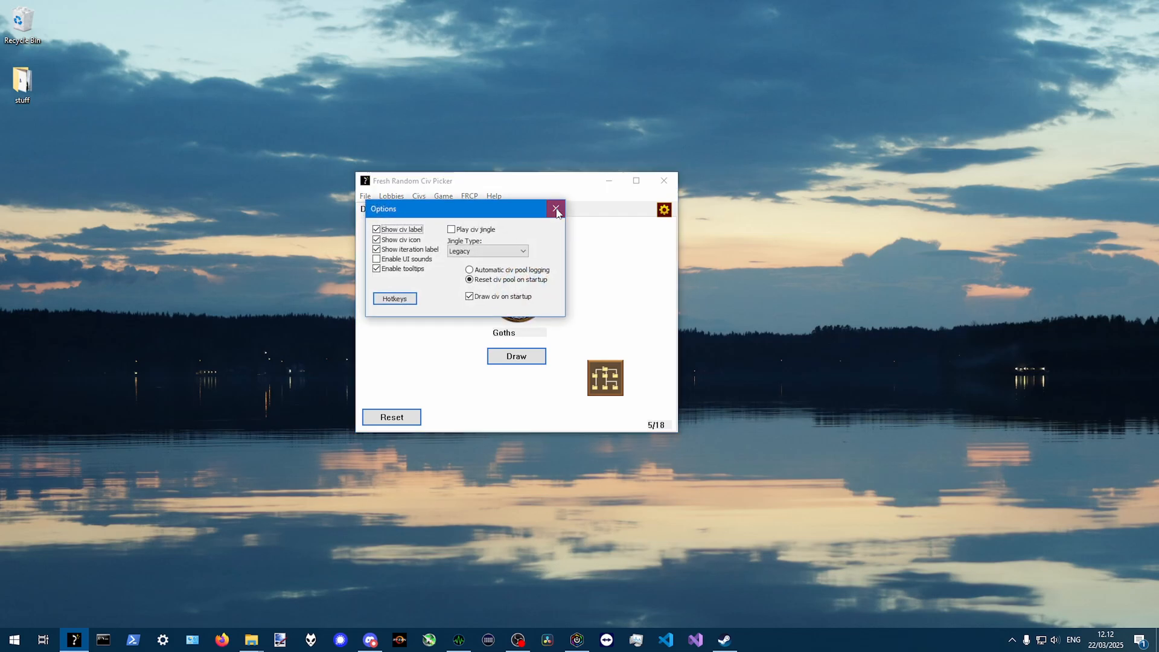
pyautogui.click(555, 209)
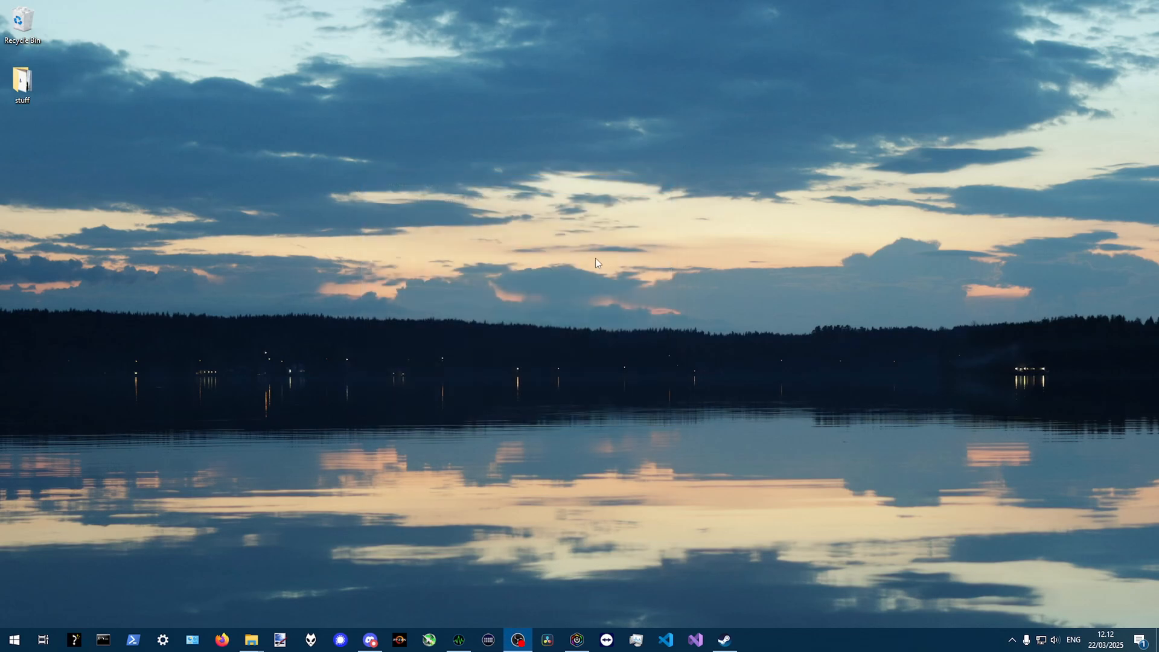
pyautogui.moveTo(189, 508)
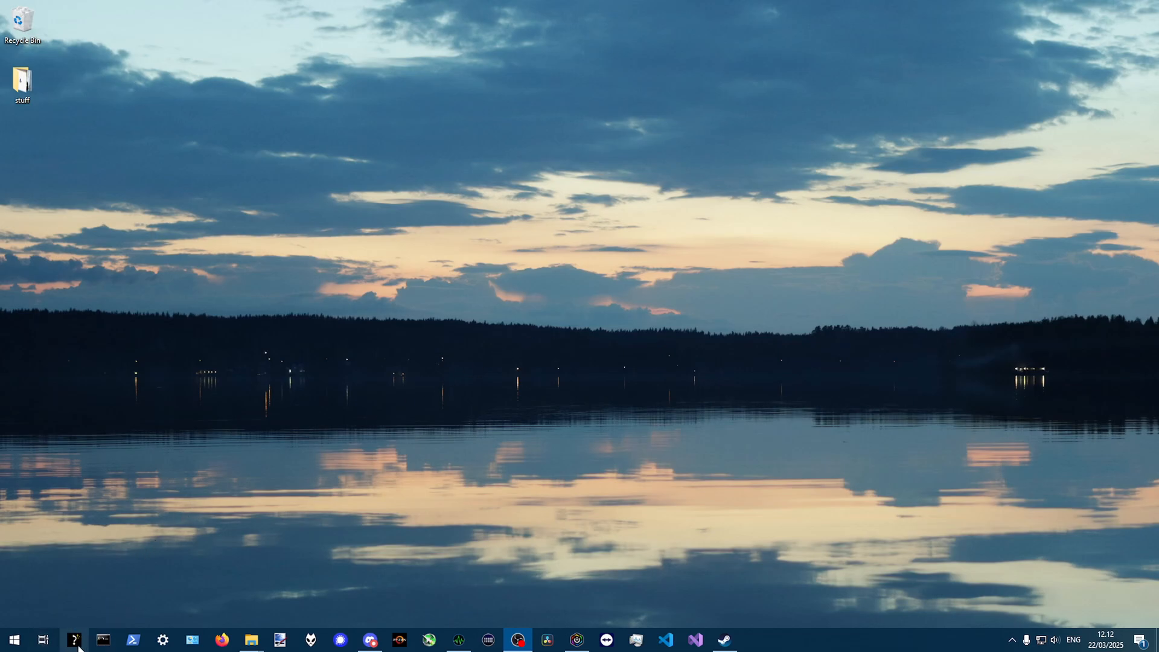
# Relaunch and close the picker several times, ending on Byzantines as draw 10/18
pyautogui.click(75, 640)
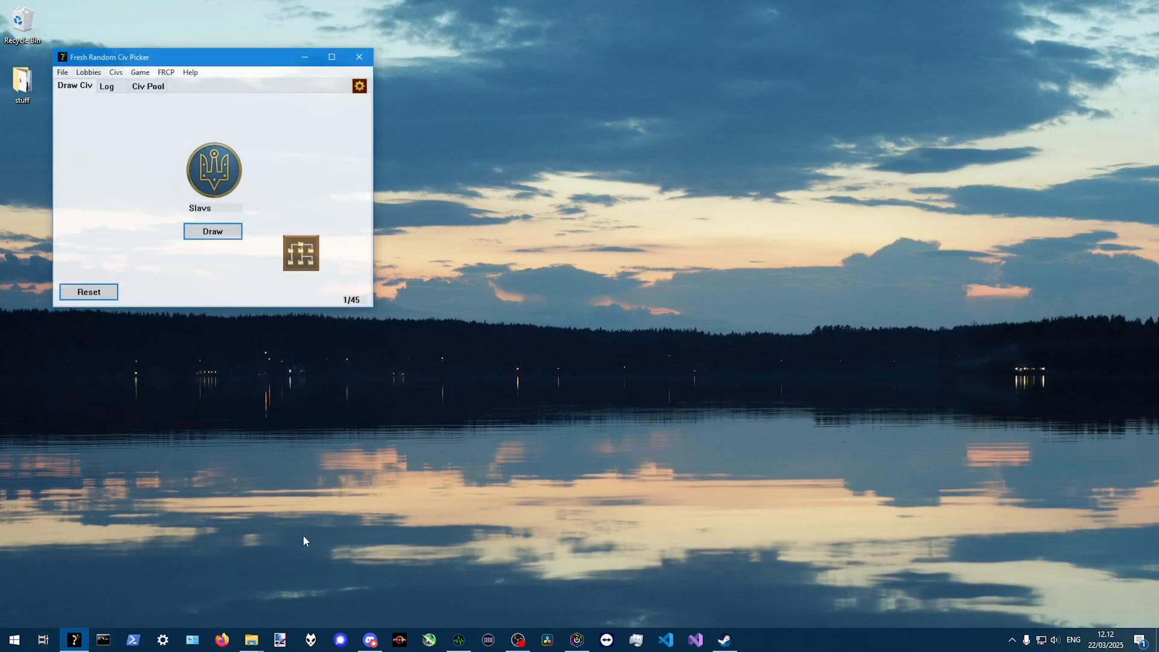
pyautogui.click(360, 85)
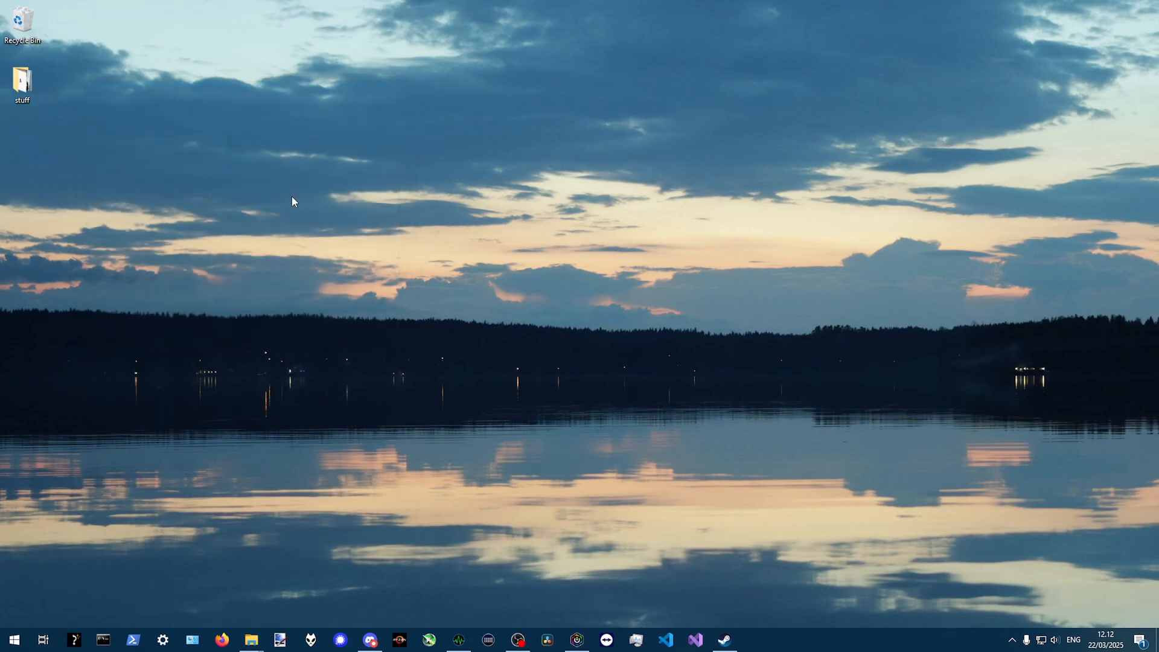
pyautogui.click(74, 639)
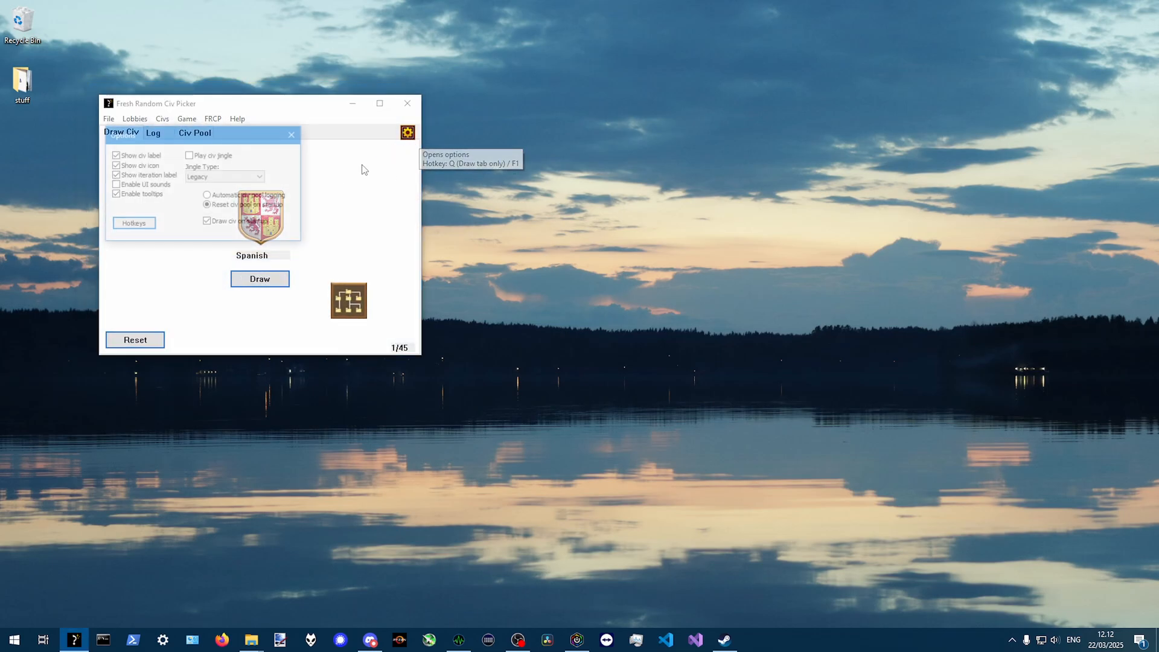
pyautogui.click(291, 135)
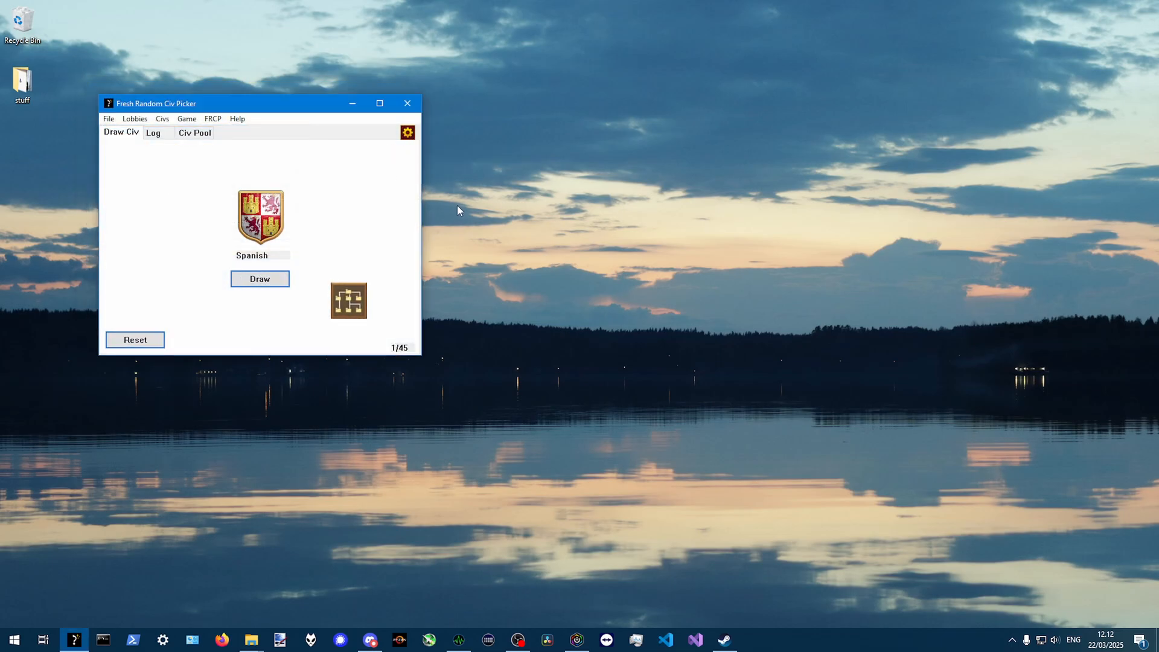
pyautogui.click(408, 104)
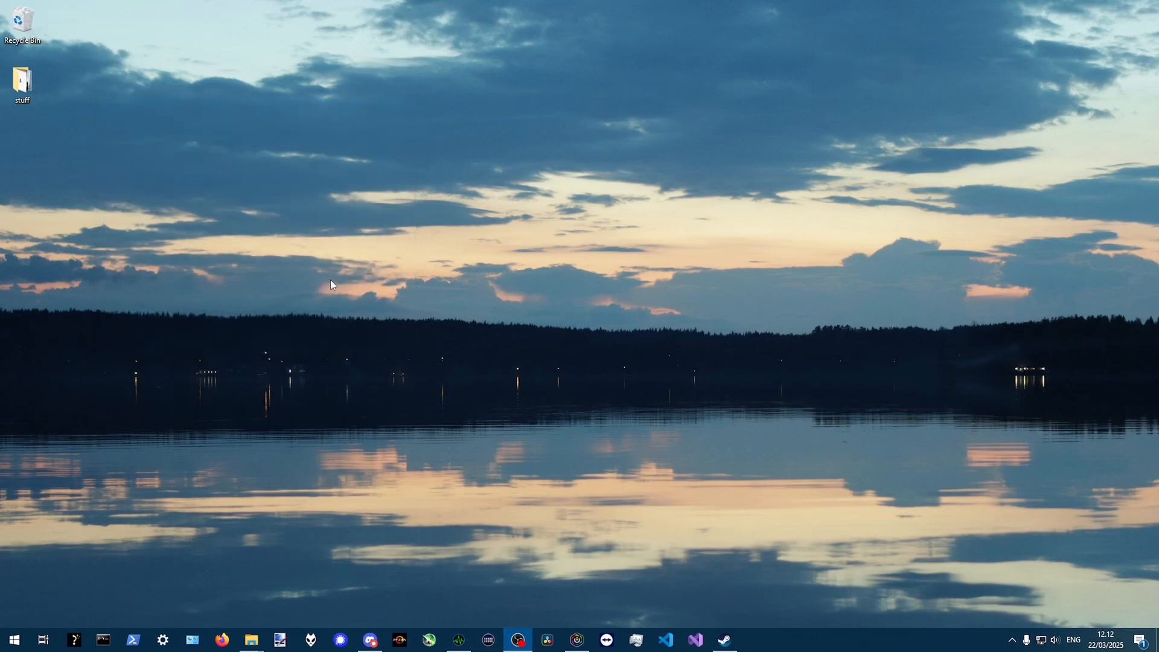
pyautogui.click(75, 639)
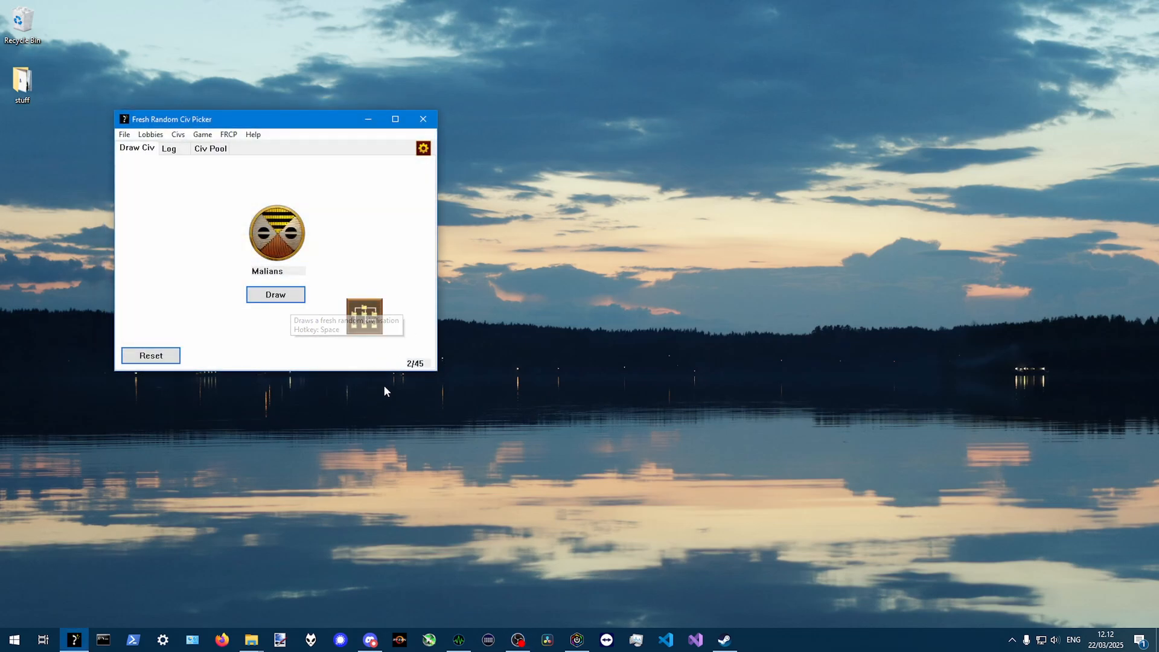
pyautogui.click(423, 119)
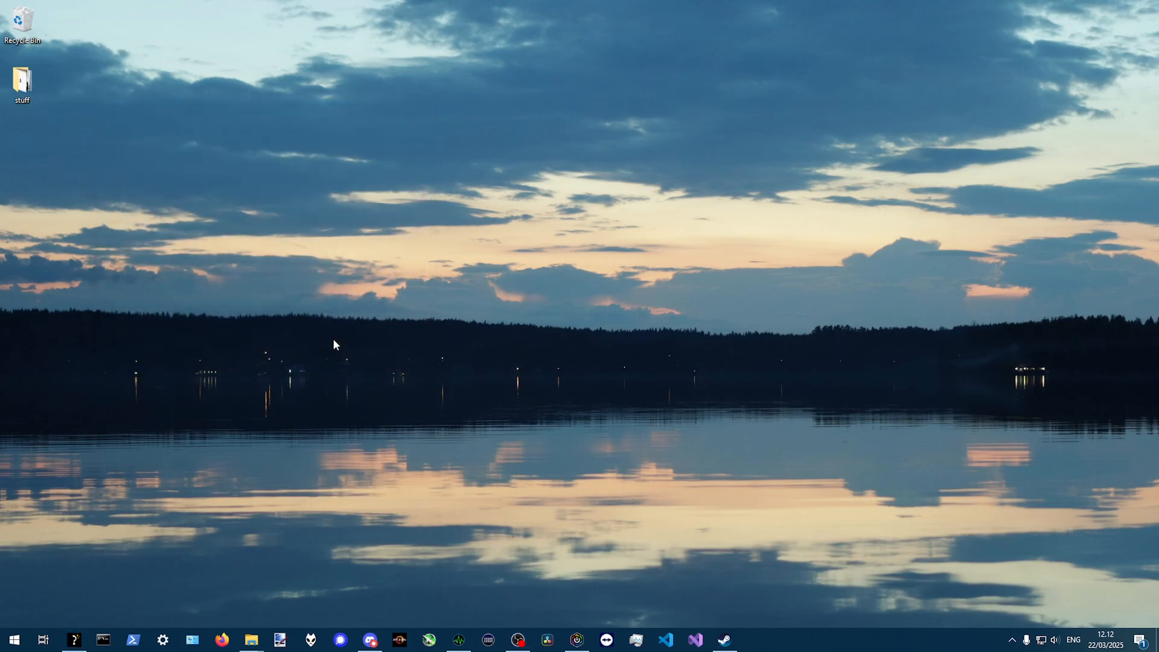
pyautogui.click(74, 639)
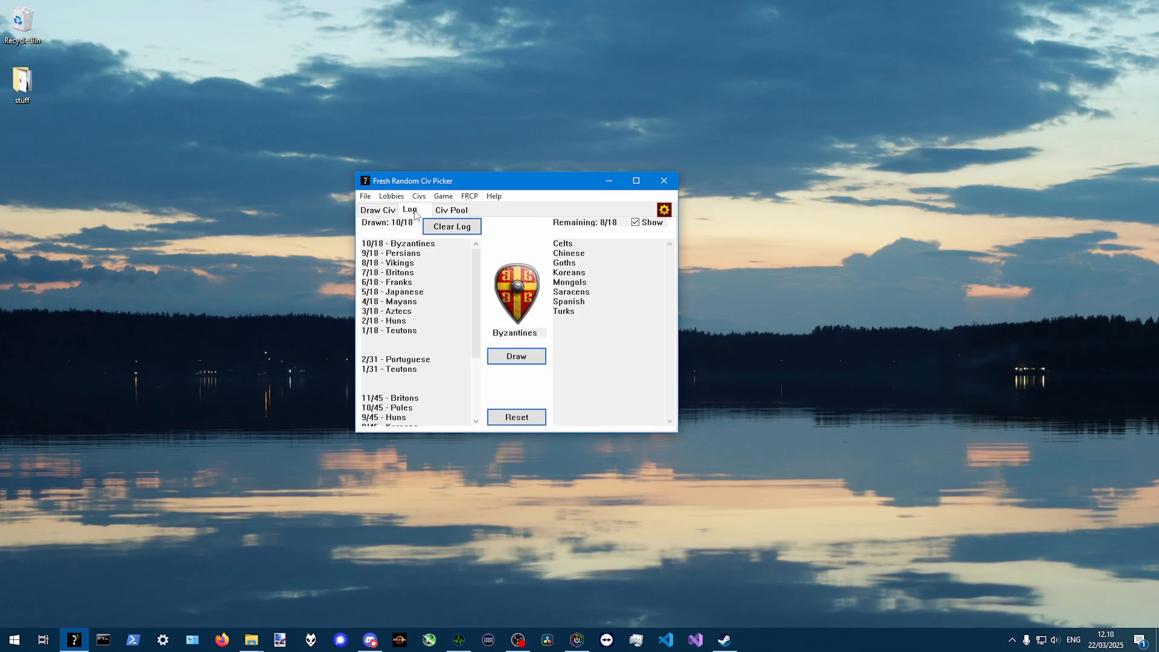
# Switch to the Draw Civ tab showing Byzantines with the tally at 10 of 18
pyautogui.click(378, 209)
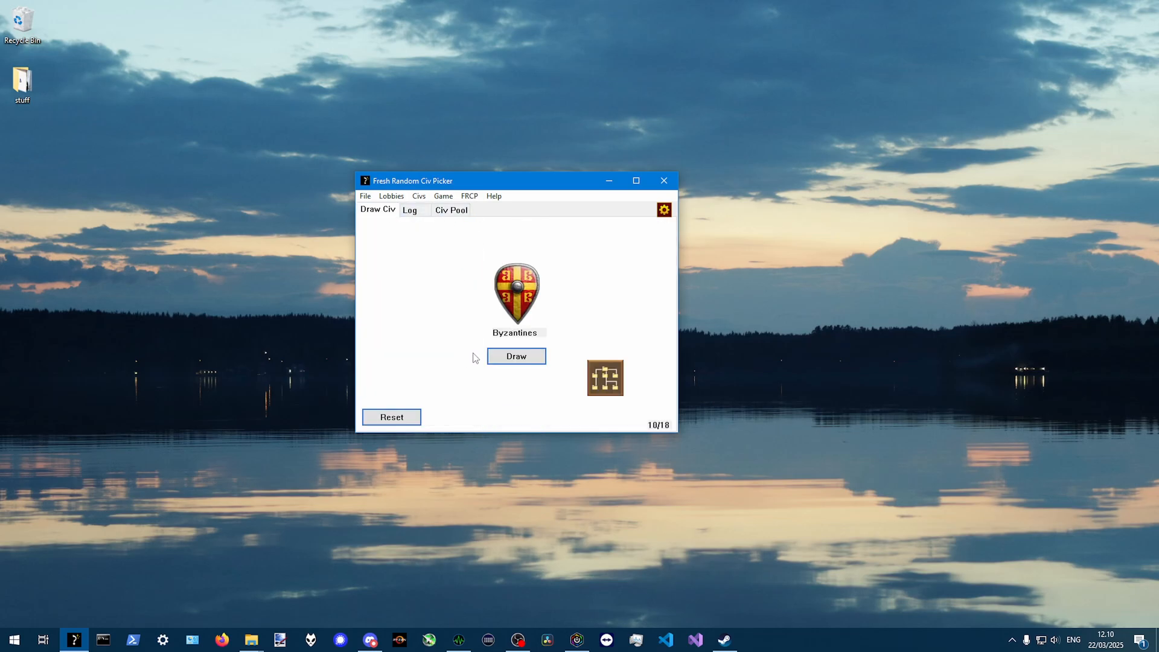